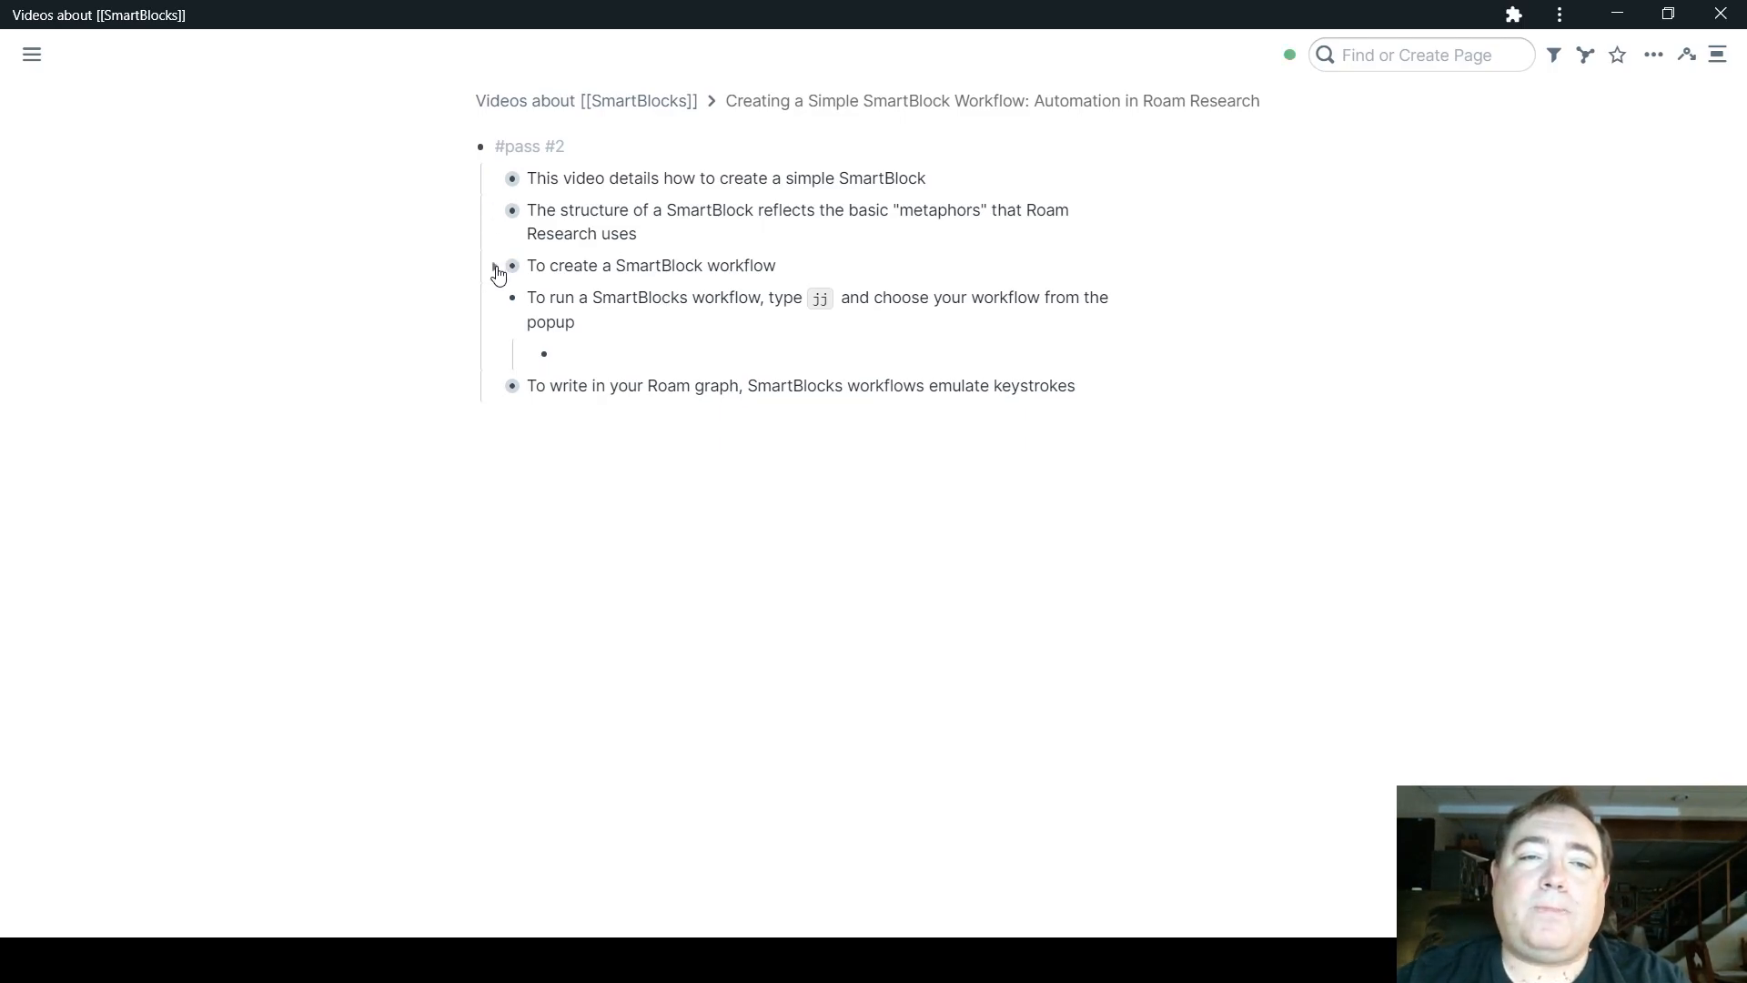
Expand the collapsed "To create a SmartBlock workflow" block to show its notes and sample workflow
{"action": "left_click", "coordinate": [497, 272]}
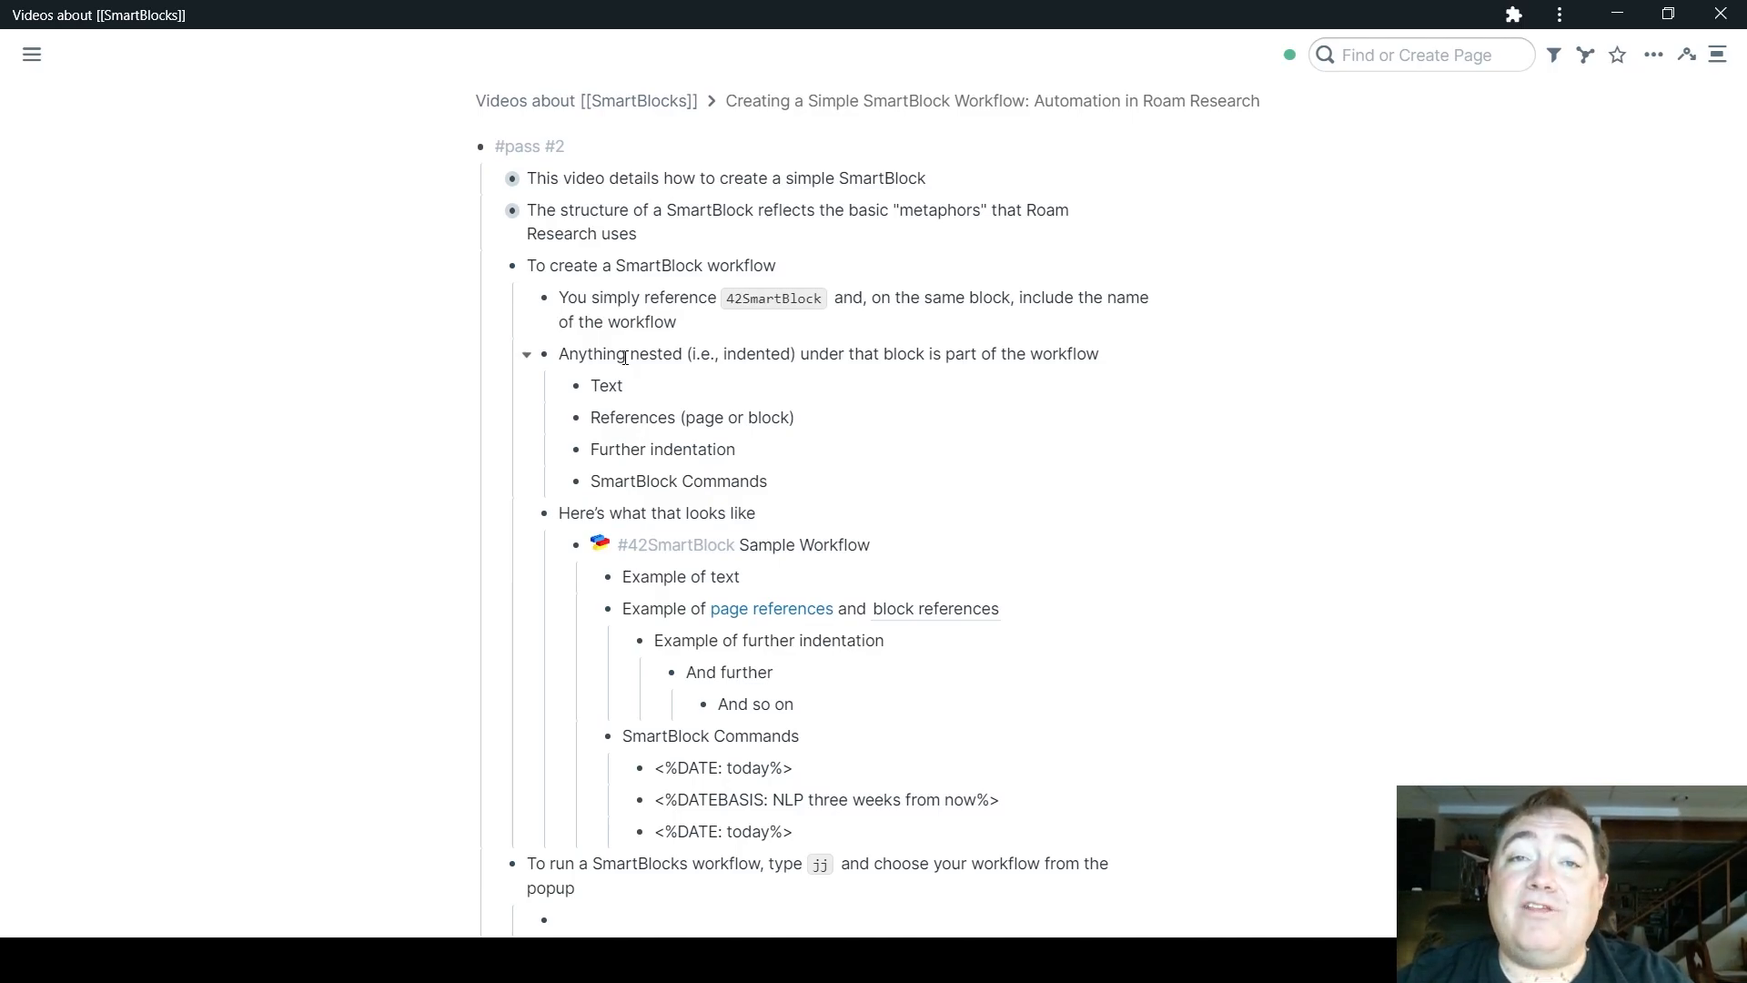
{"action": "double_click", "coordinate": [725, 545]}
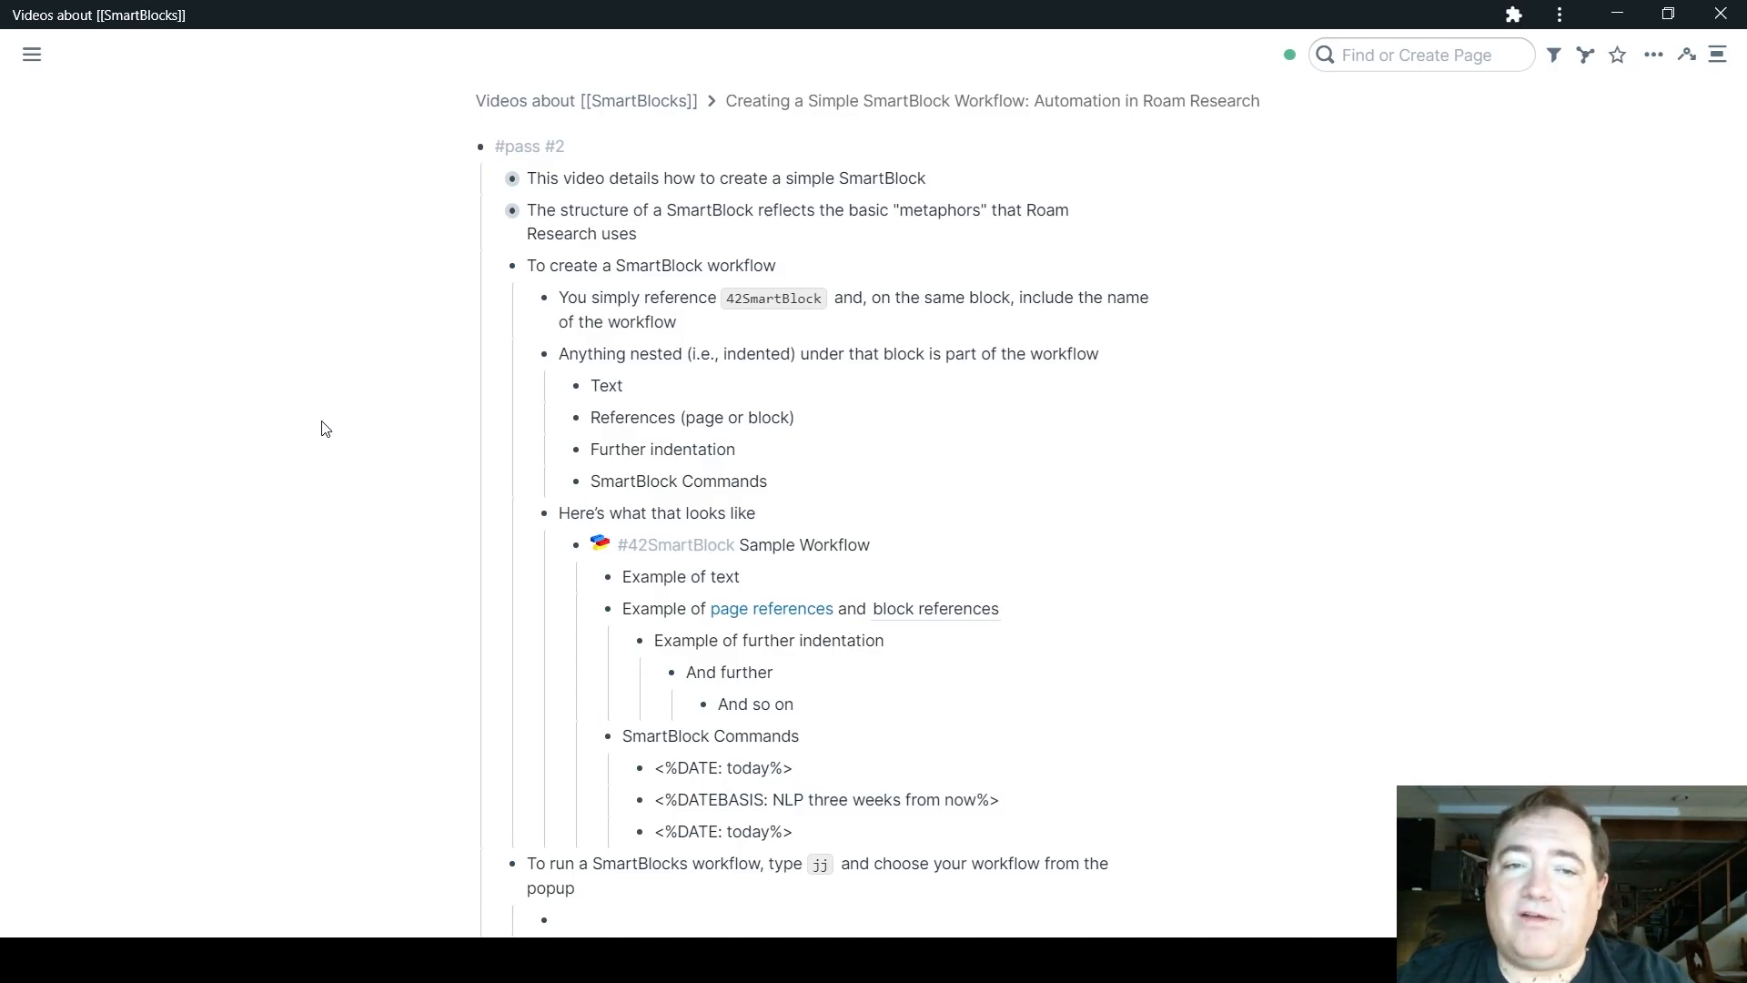
{"action": "left_click", "coordinate": [899, 547]}
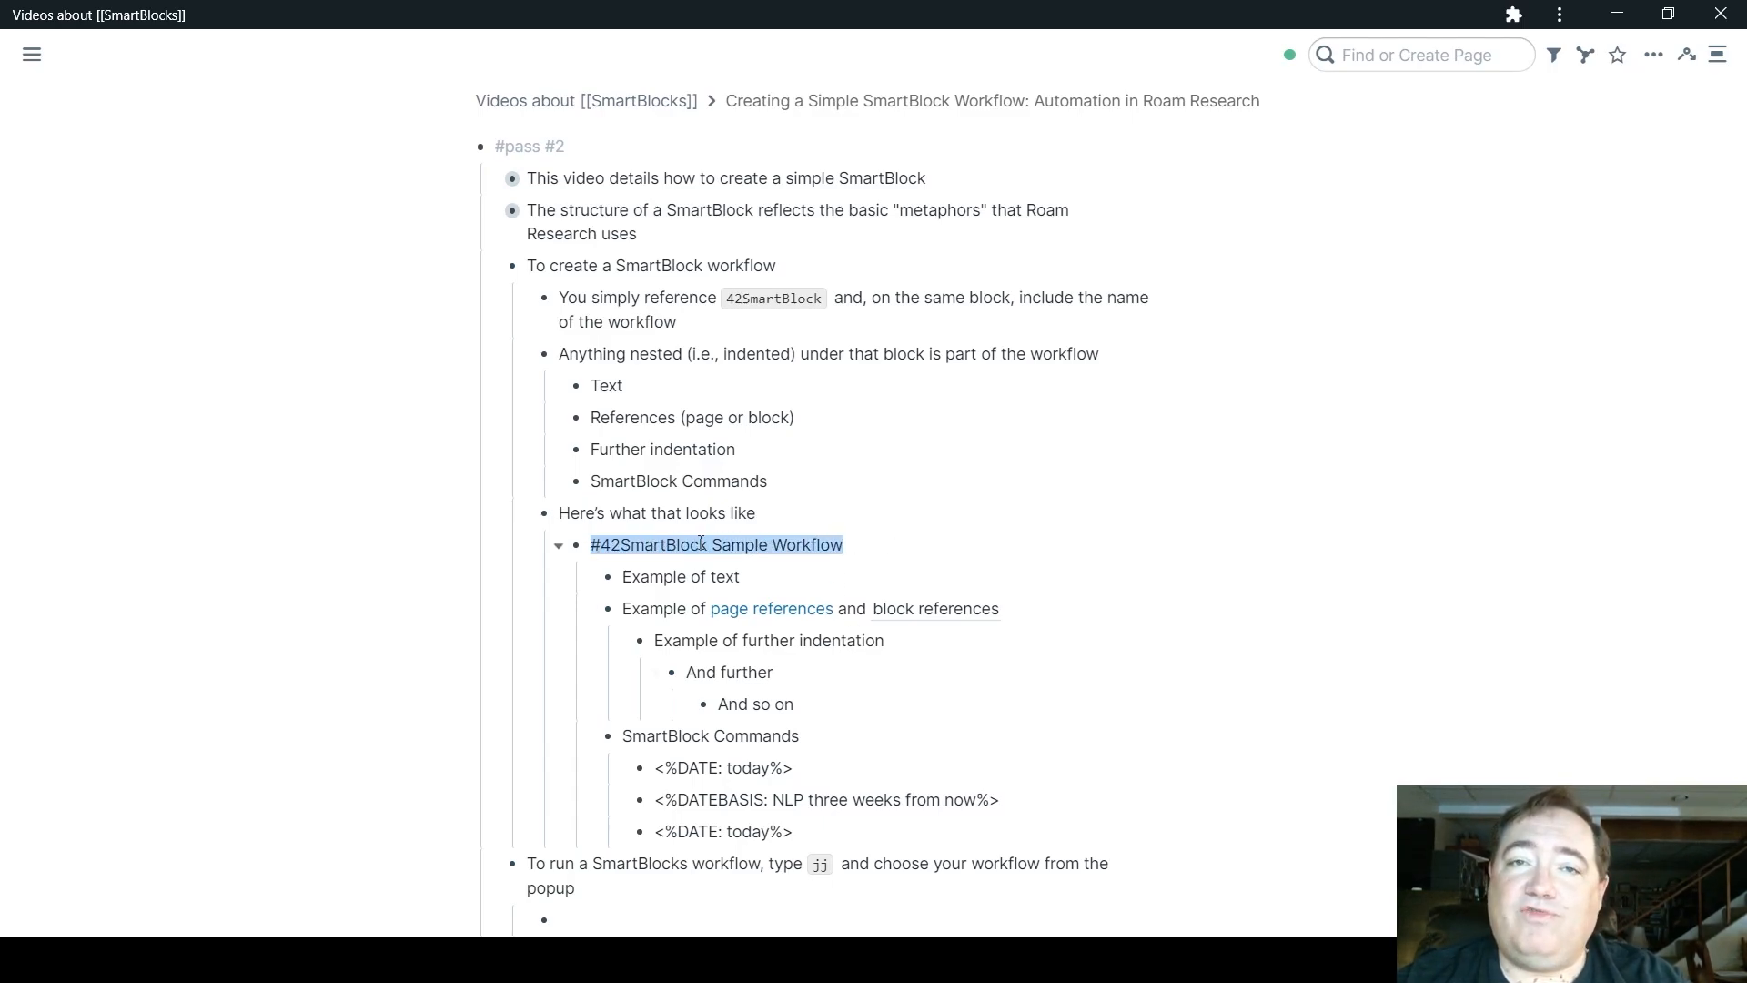
{"action": "left_click", "coordinate": [719, 545]}
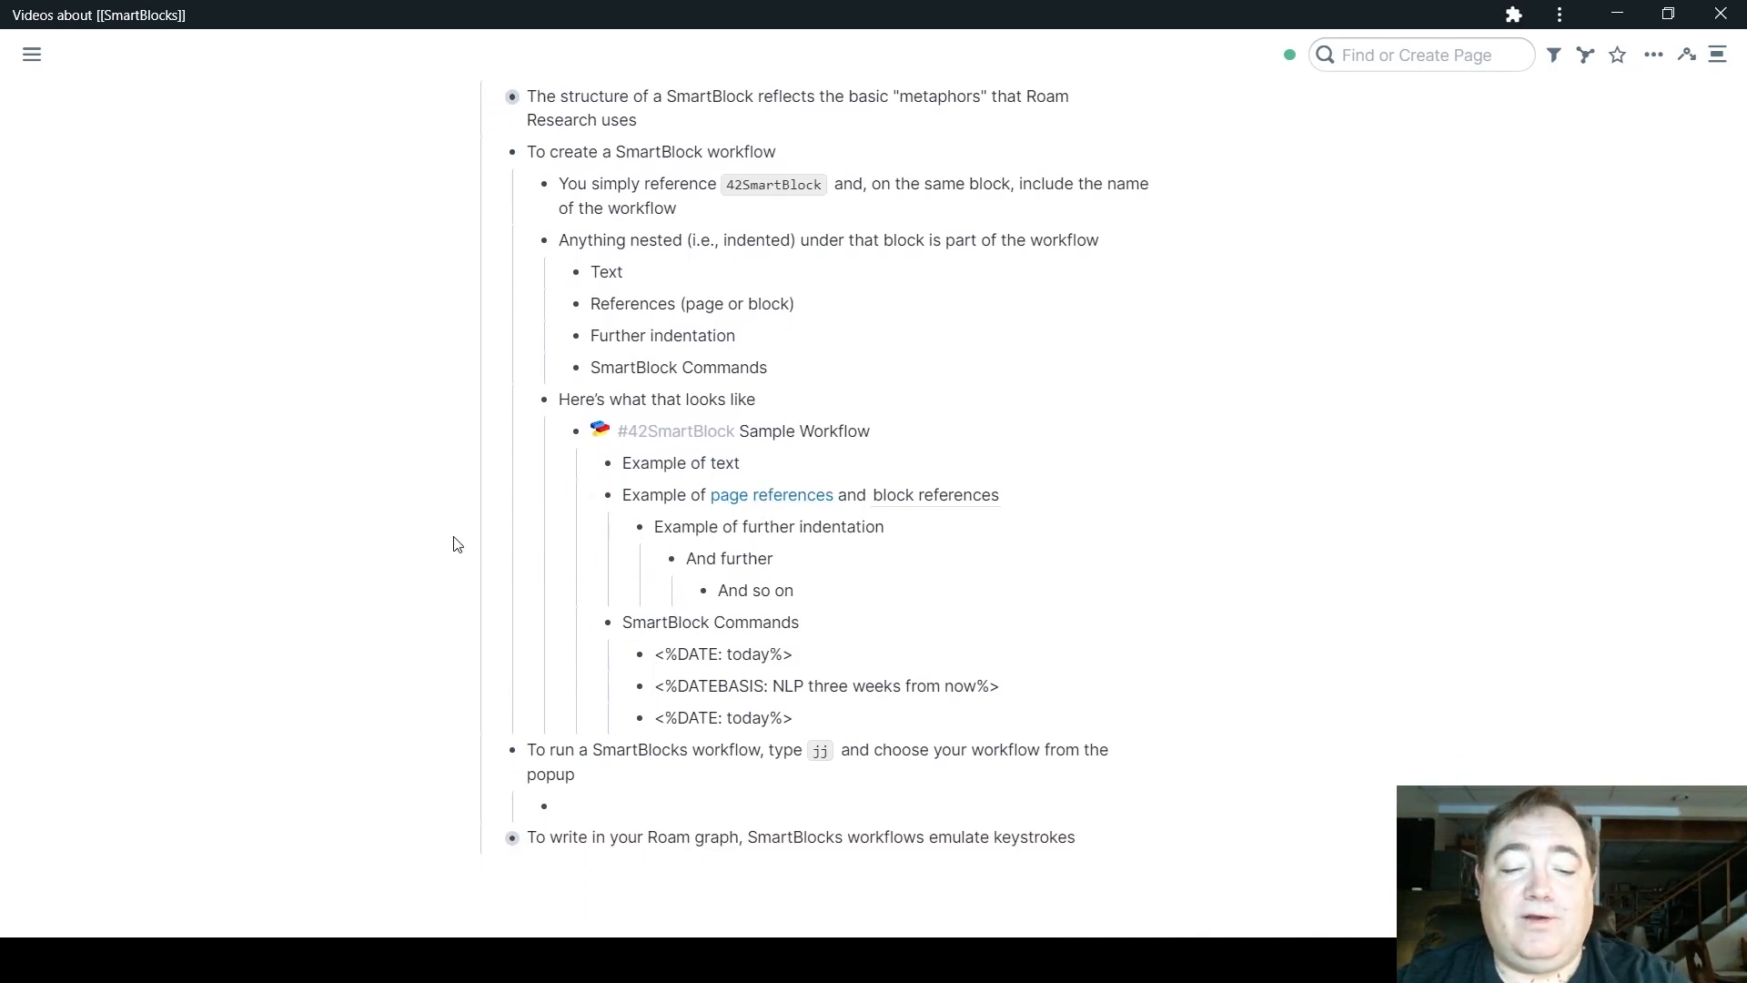
{"action": "left_click", "coordinate": [771, 495]}
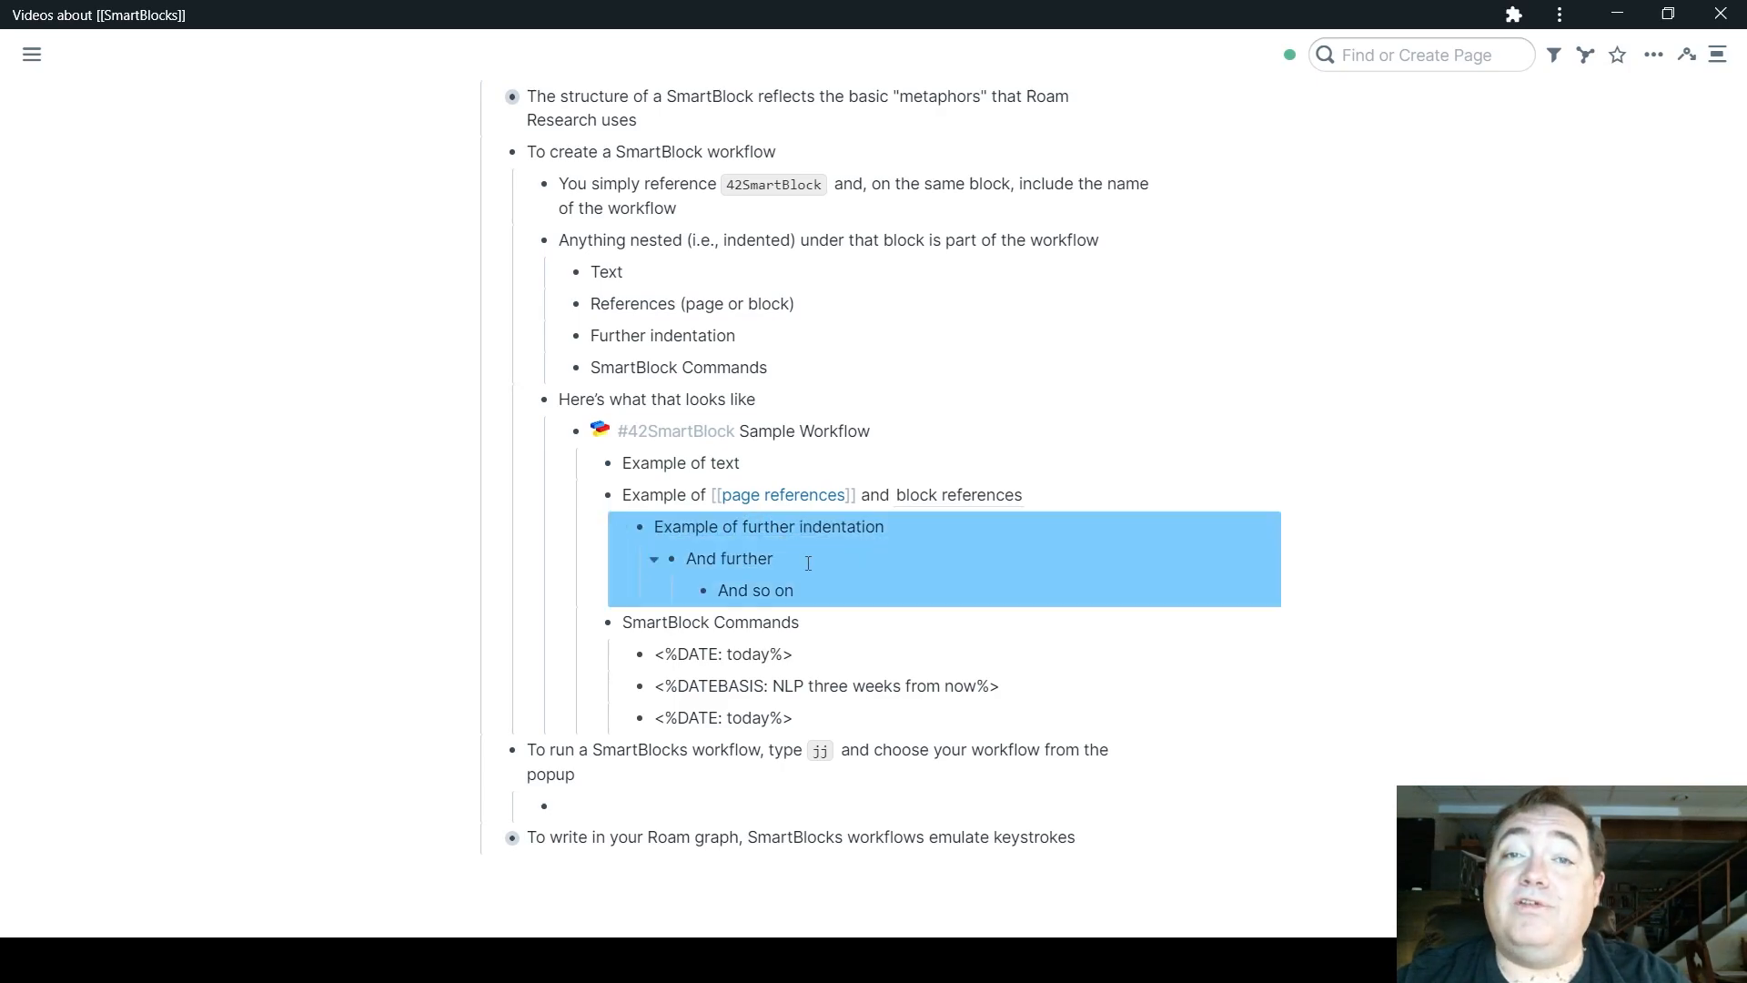
{"action": "left_click", "coordinate": [766, 558]}
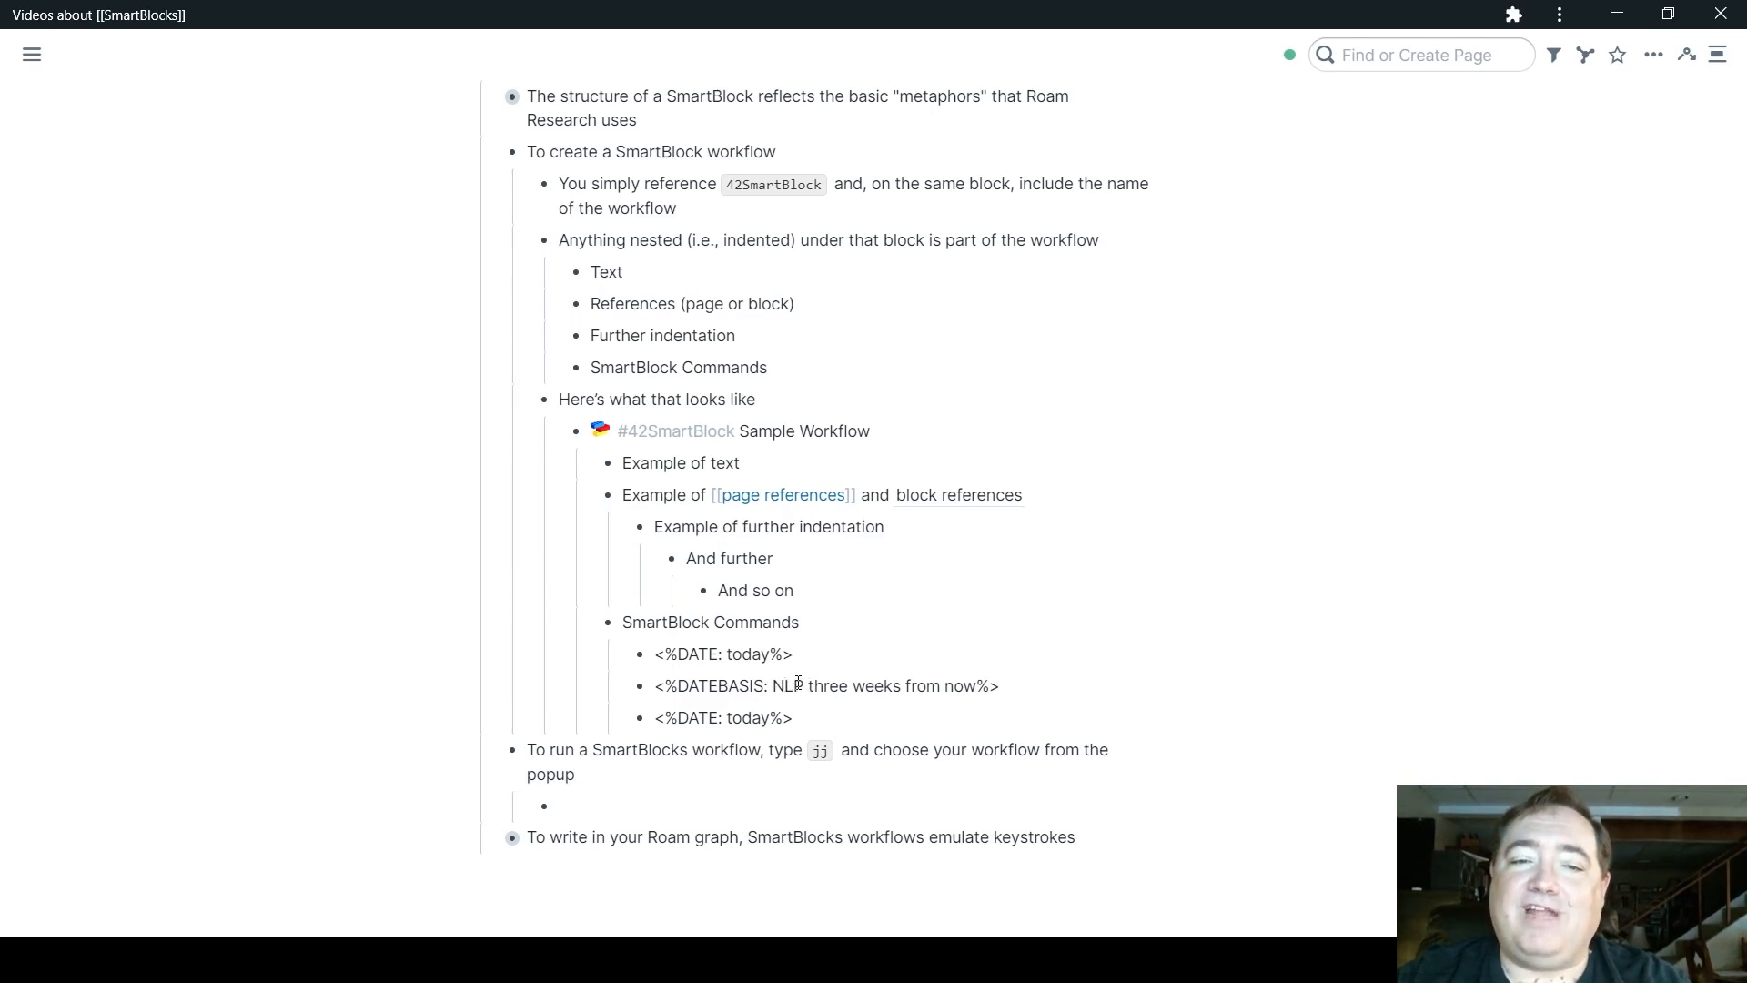
{"action": "left_click", "coordinate": [791, 653]}
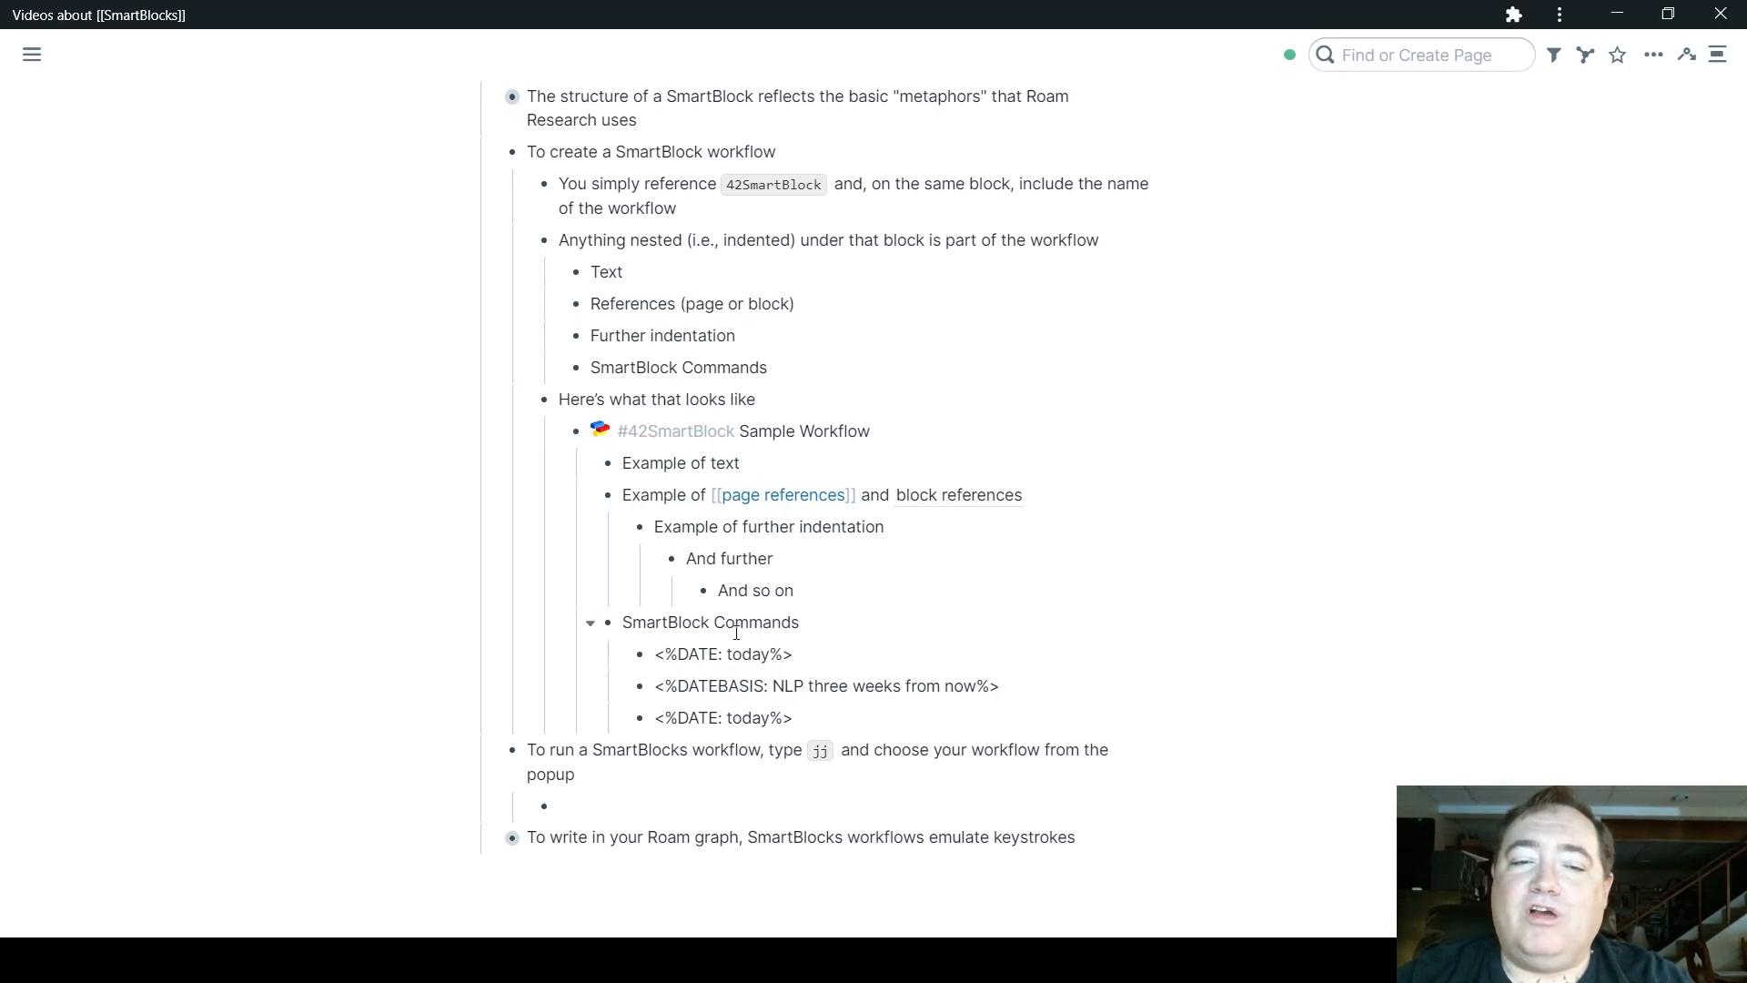
{"action": "left_click", "coordinate": [792, 654]}
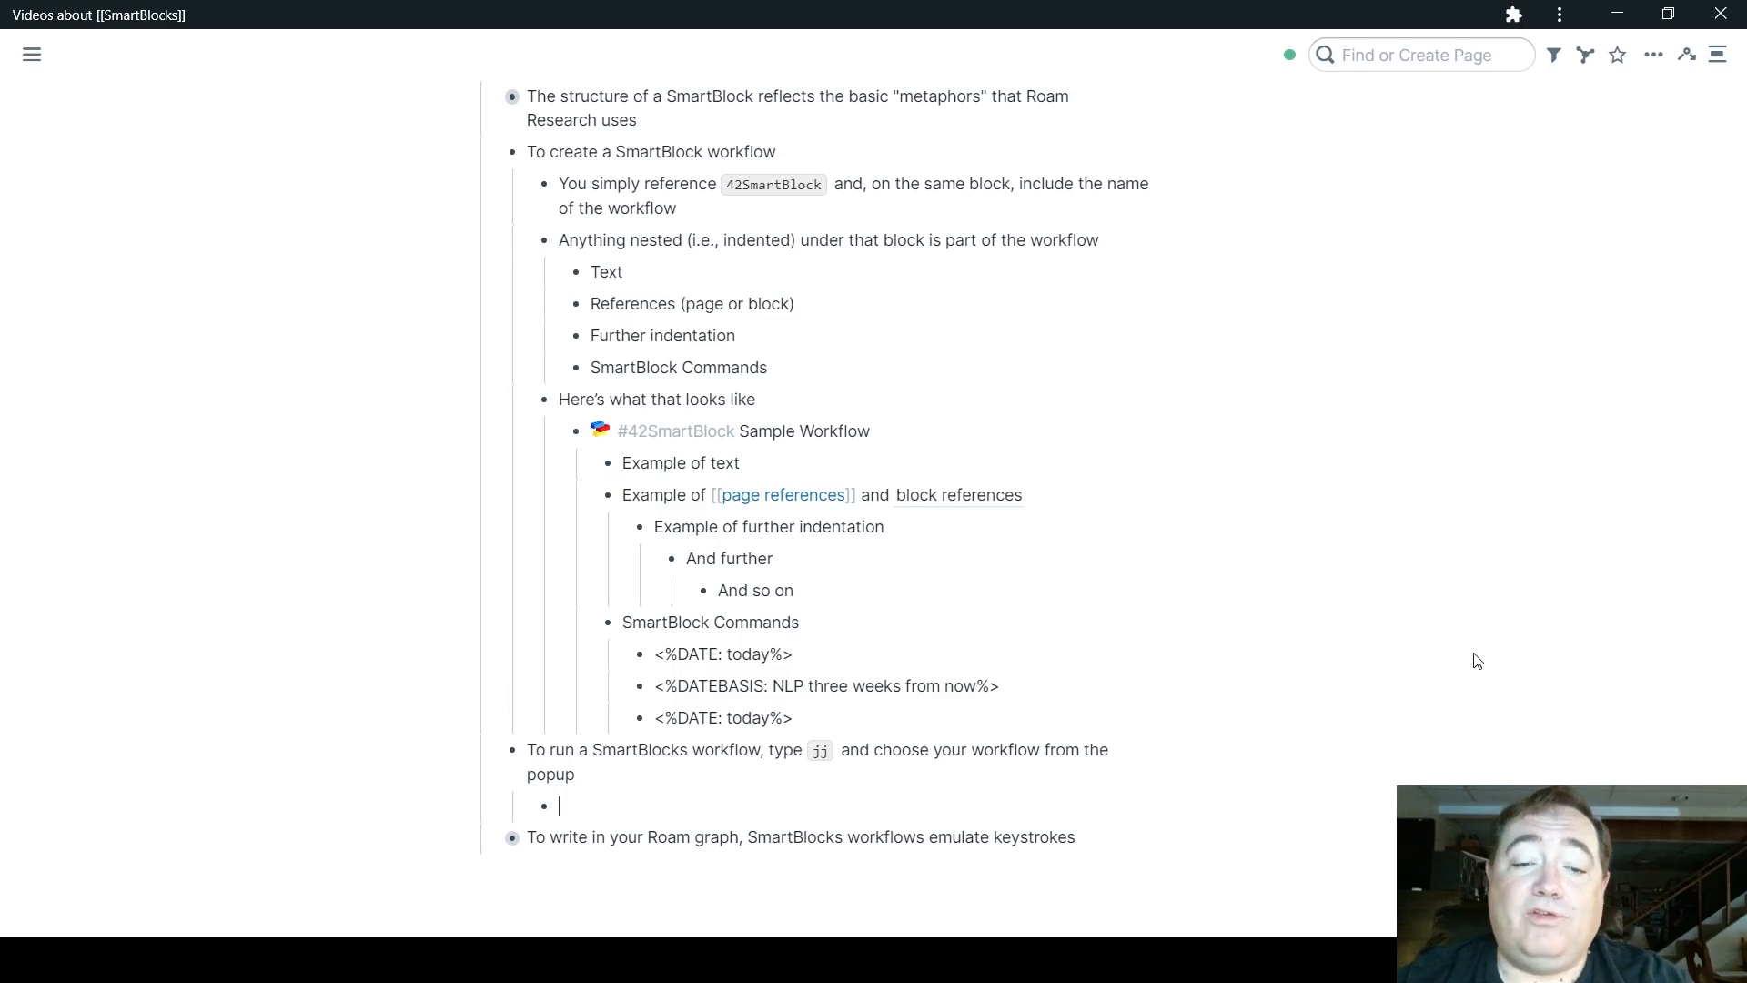
Trigger SmartBlocks with jj, search "sample", and run Sample Workflow in the empty block
{"action": "type", "text": "jj"}
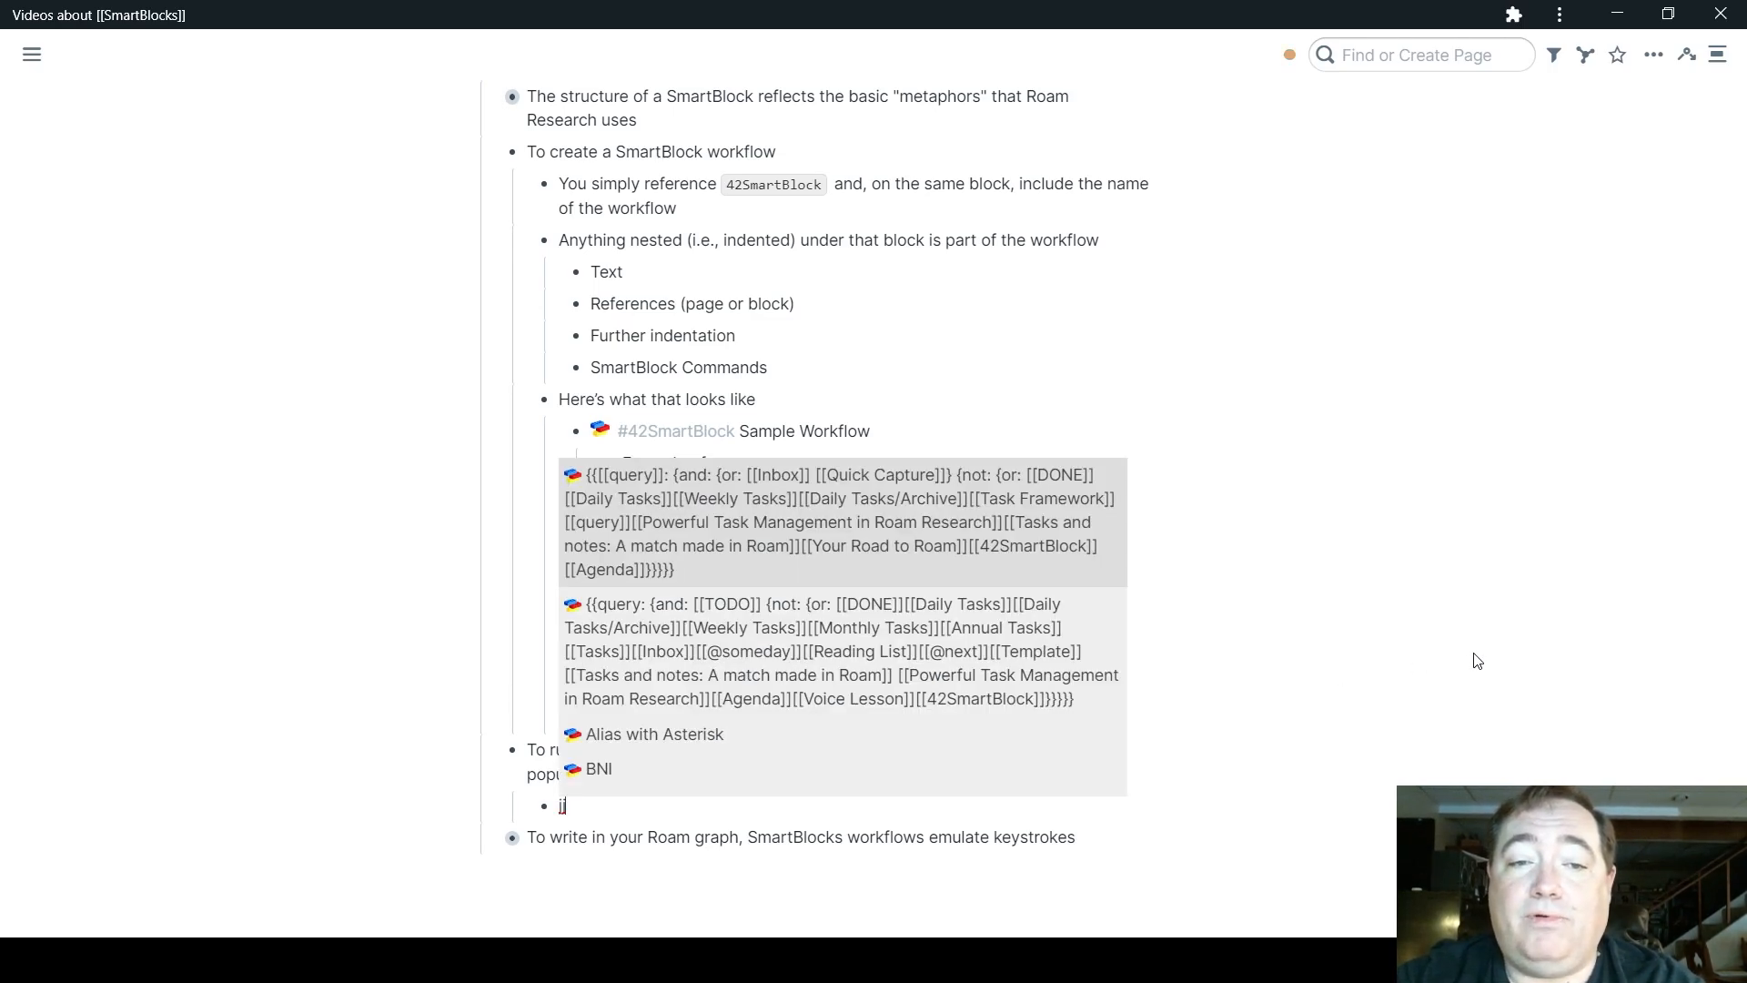
{"action": "type", "text": "sample"}
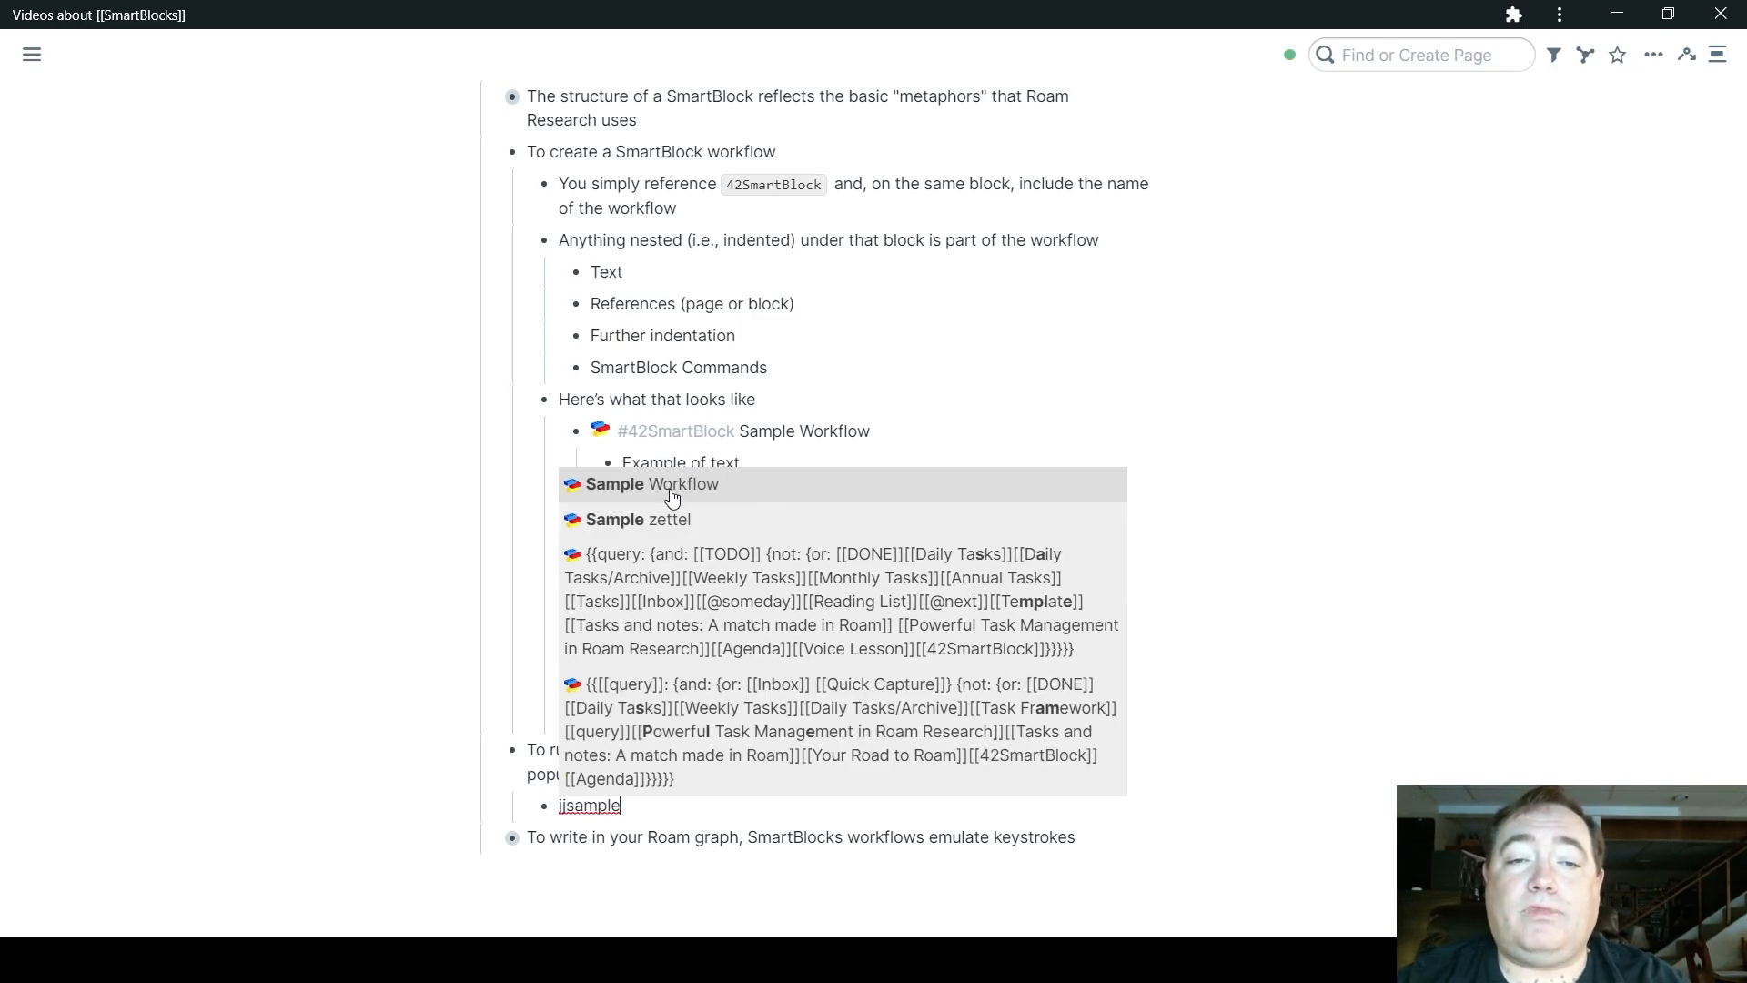
{"action": "left_click", "coordinate": [652, 483]}
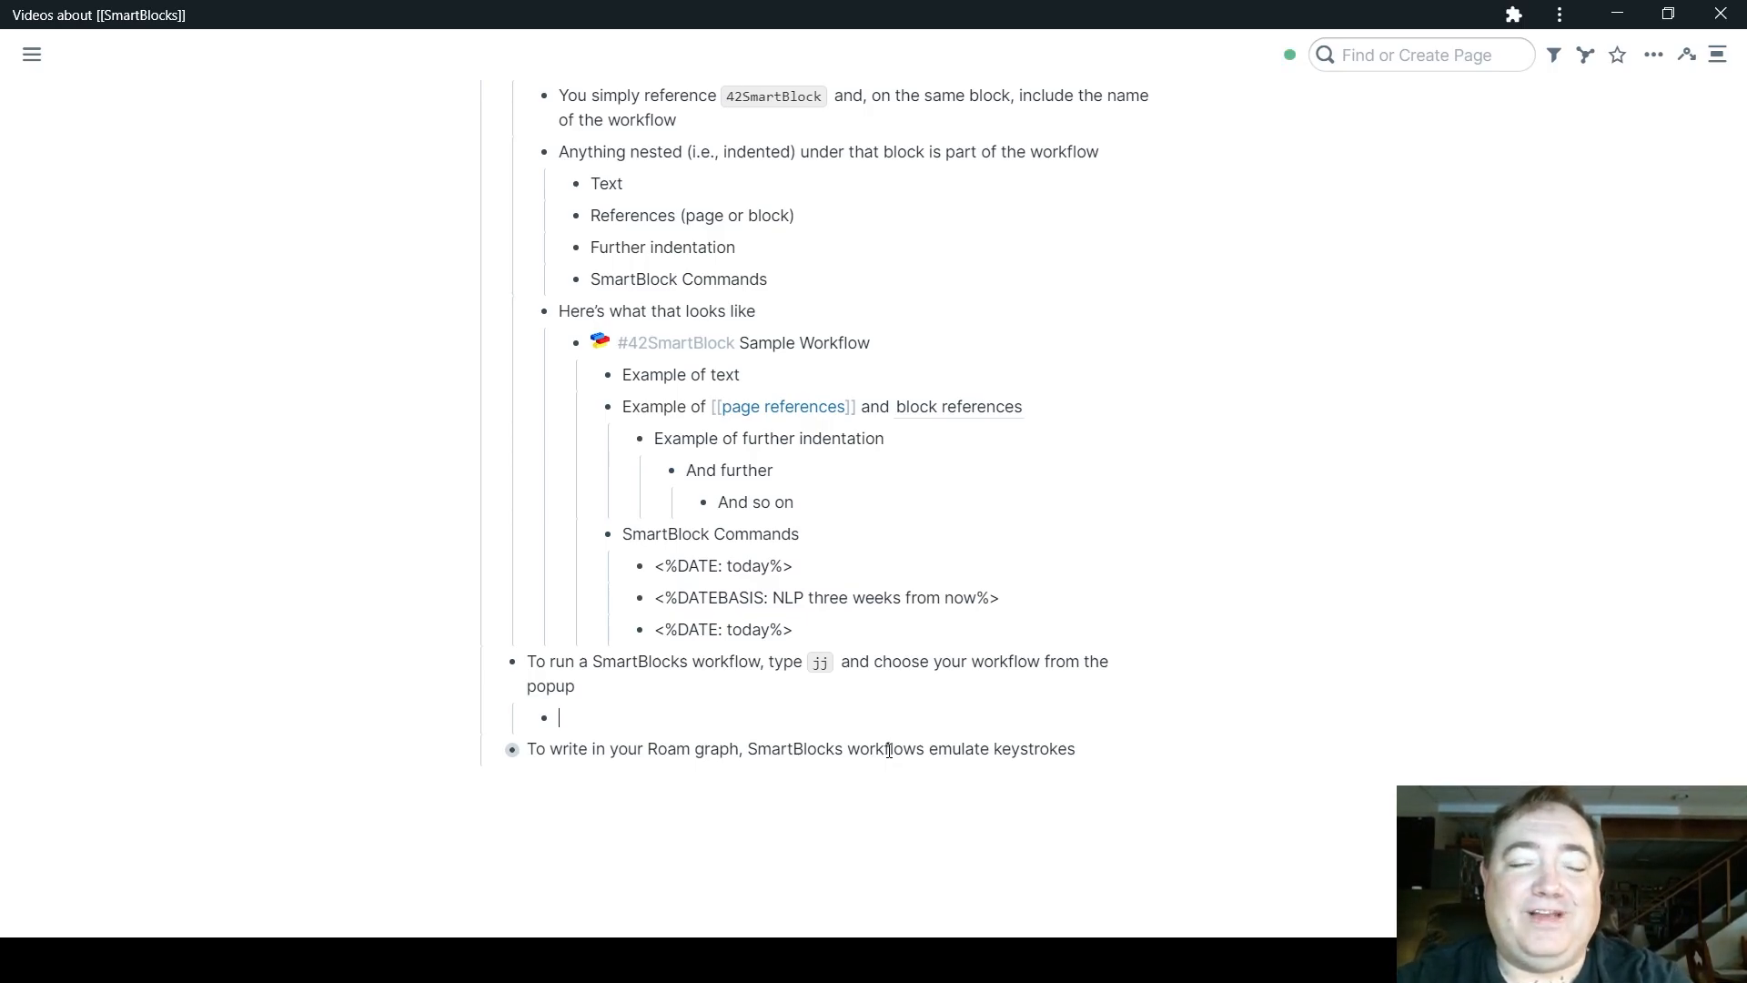
{"action": "type", "text": "jjsampl"}
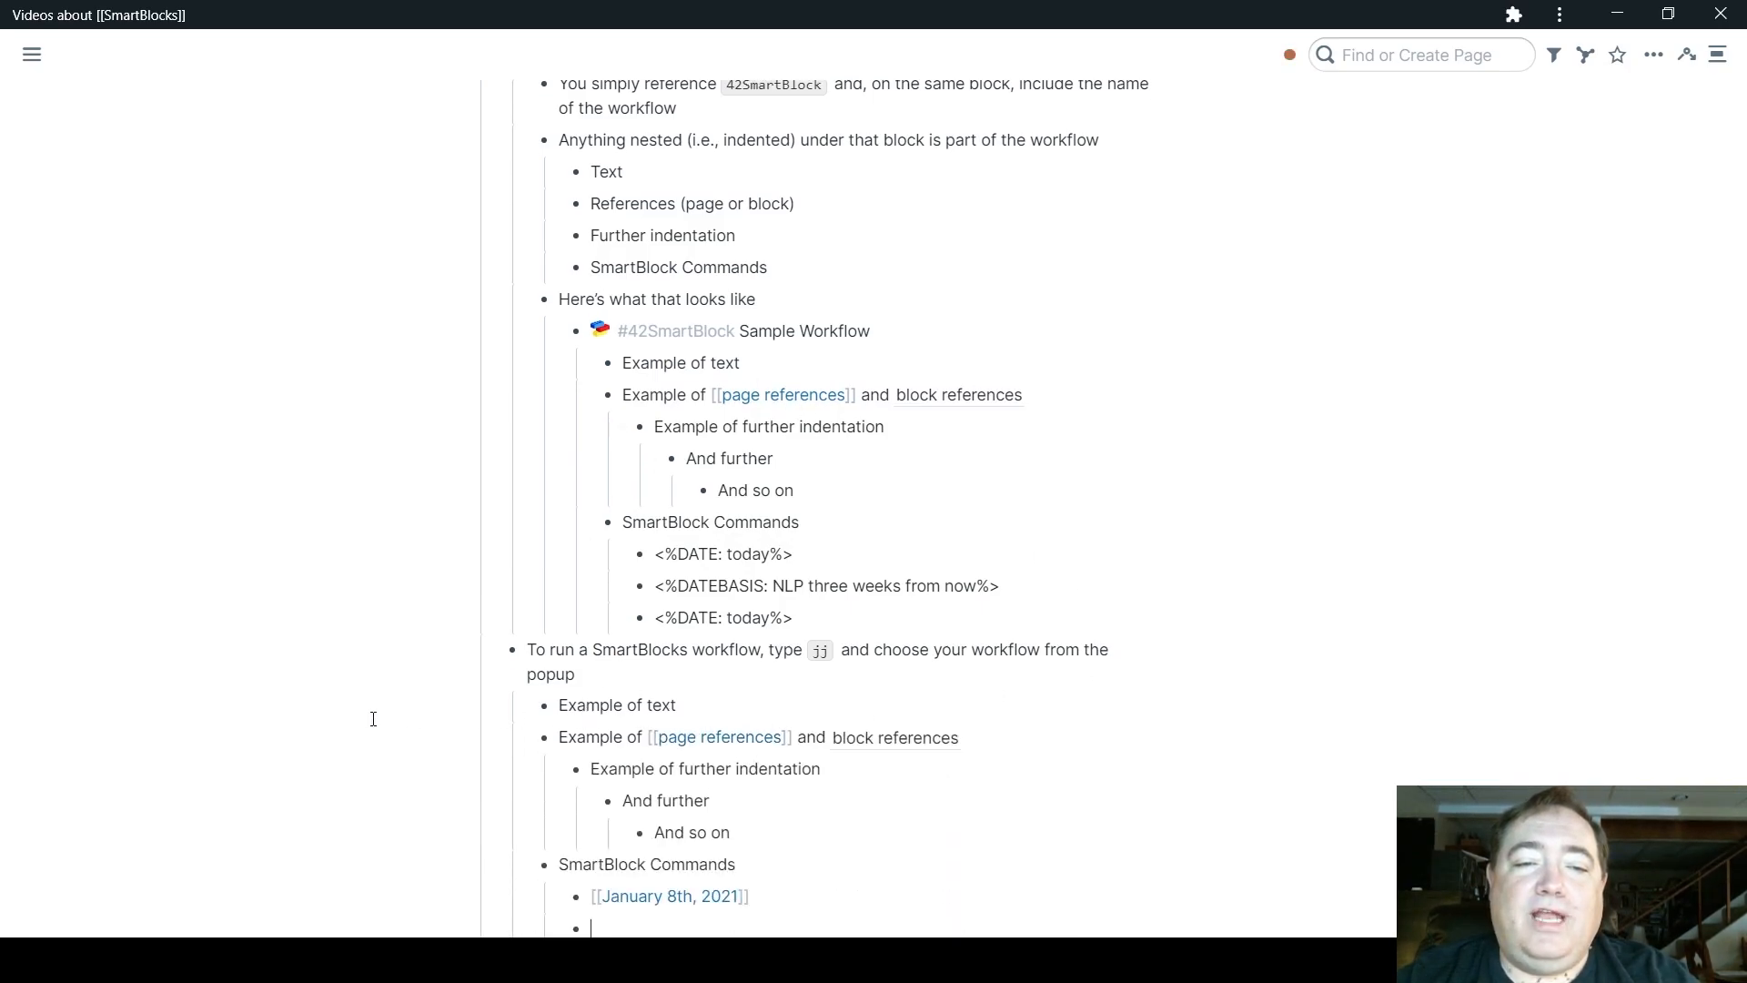
{"action": "type", "text": "[[January 29th, 2021]]"}
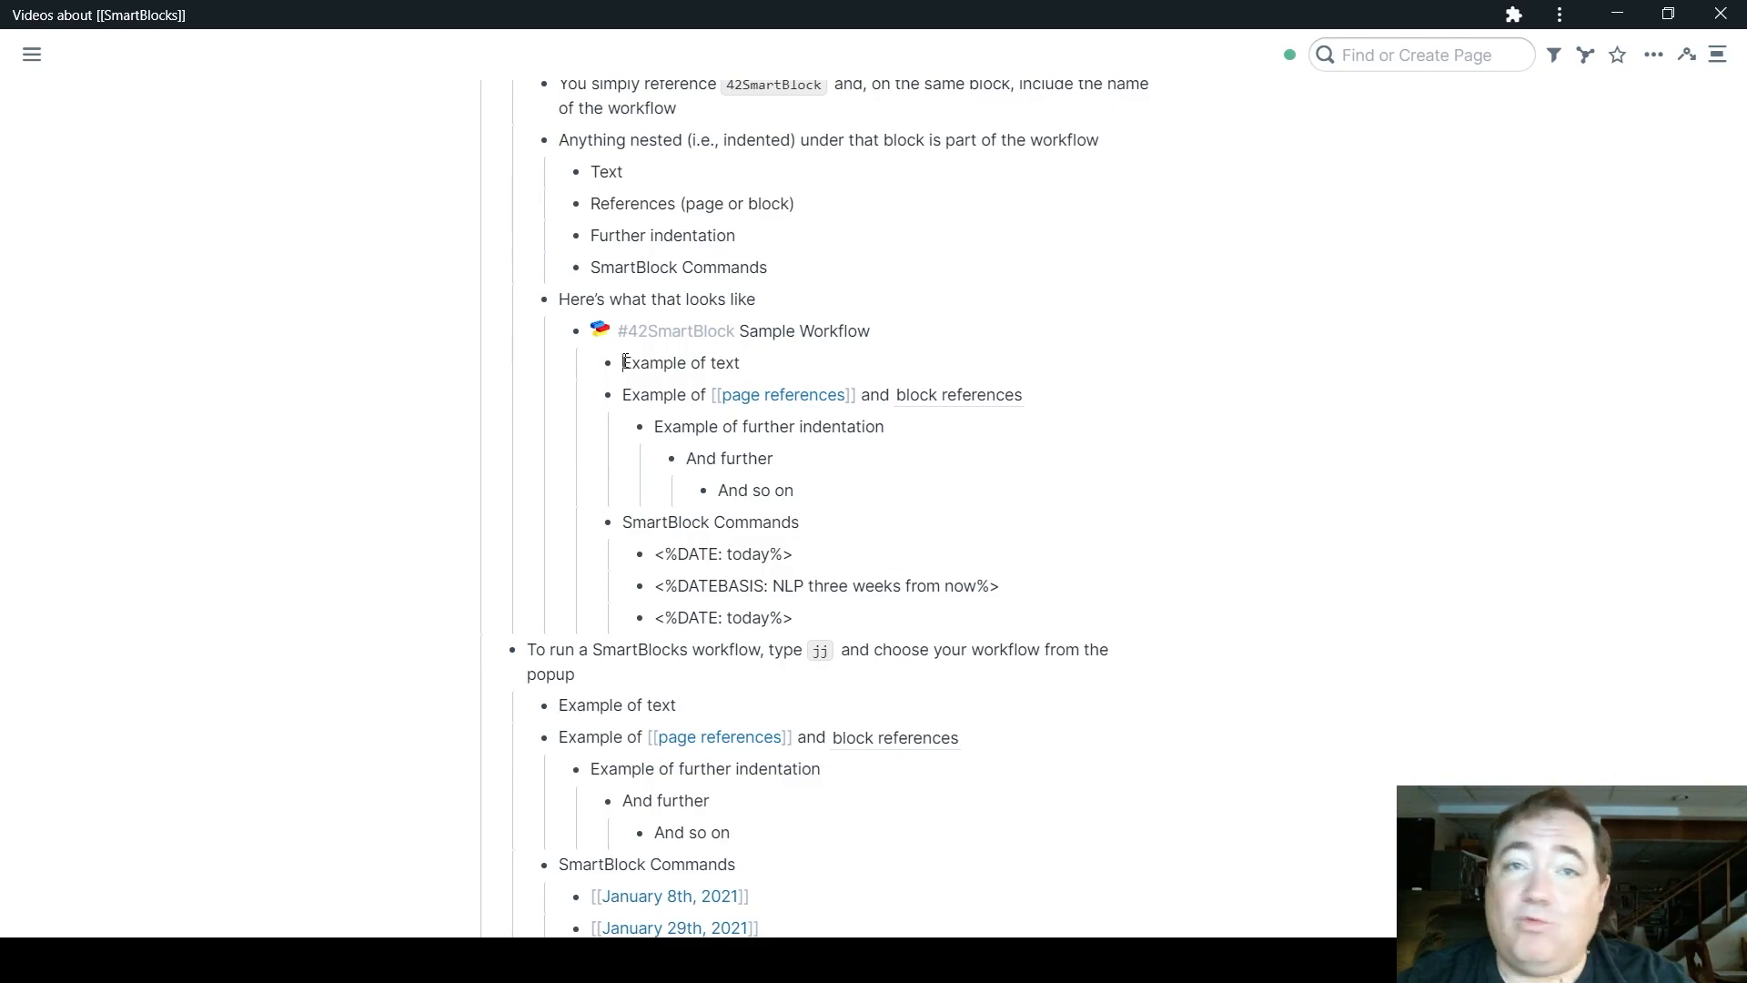
{"action": "double_click", "coordinate": [644, 362]}
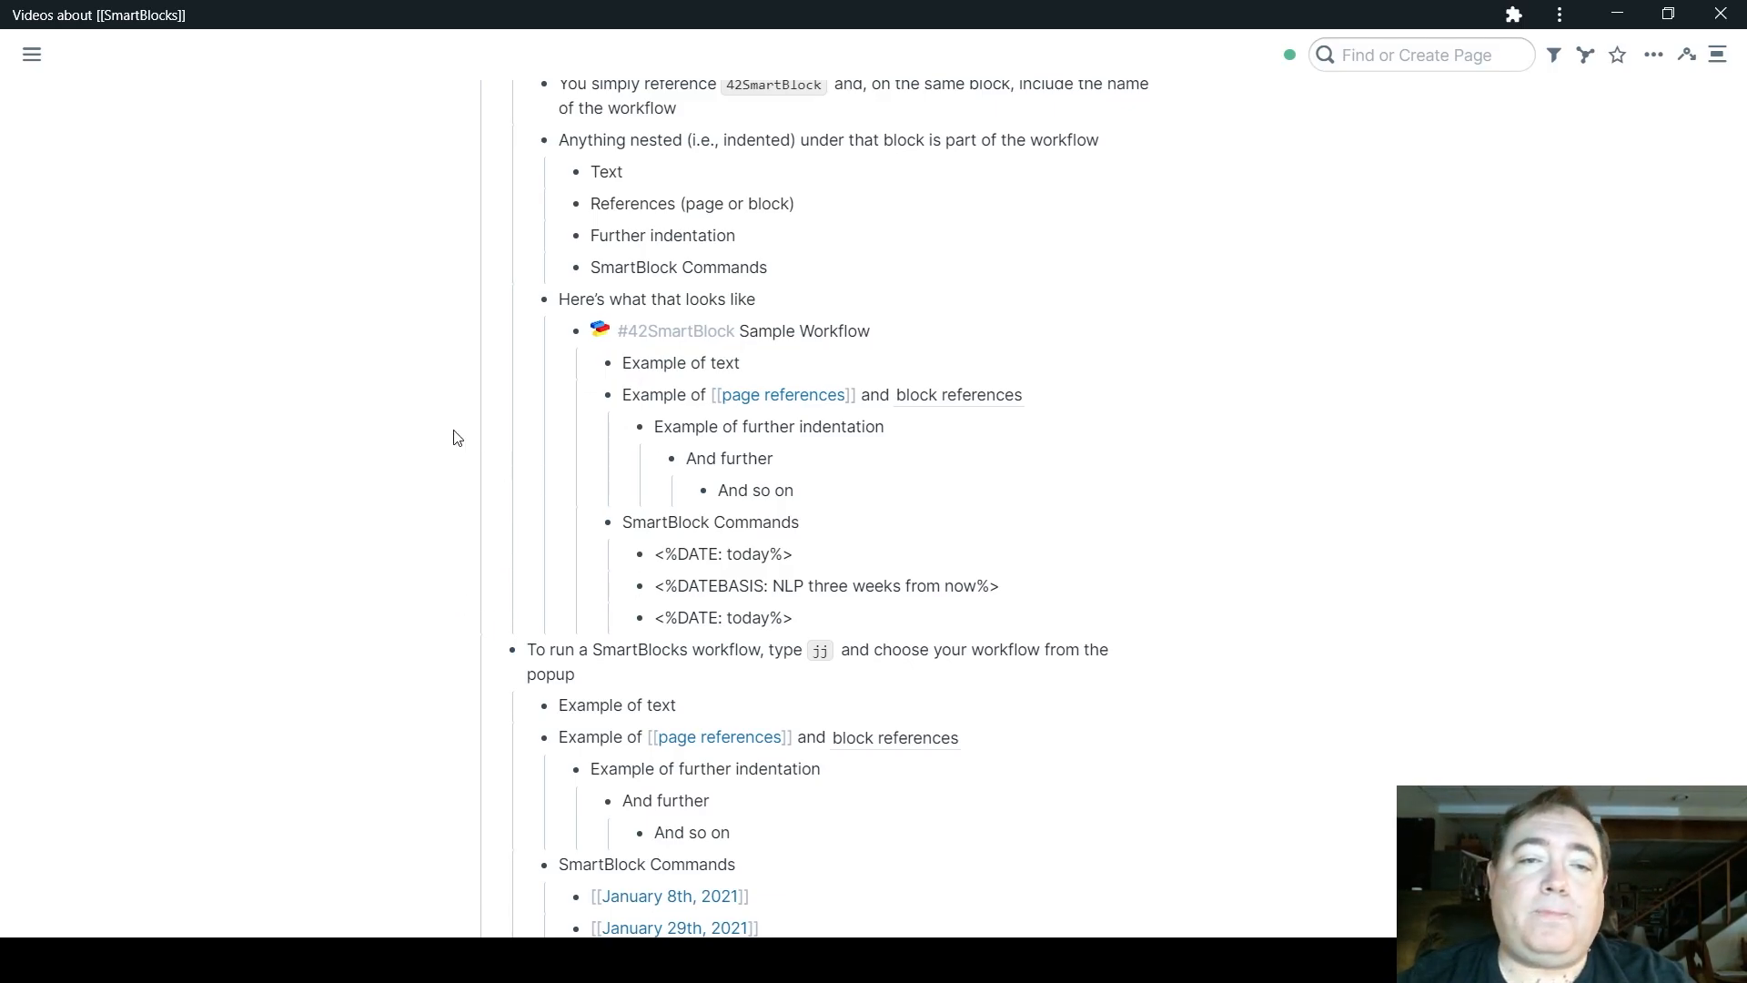
{"action": "scroll", "scroll_direction": "down", "scroll_amount": 3}
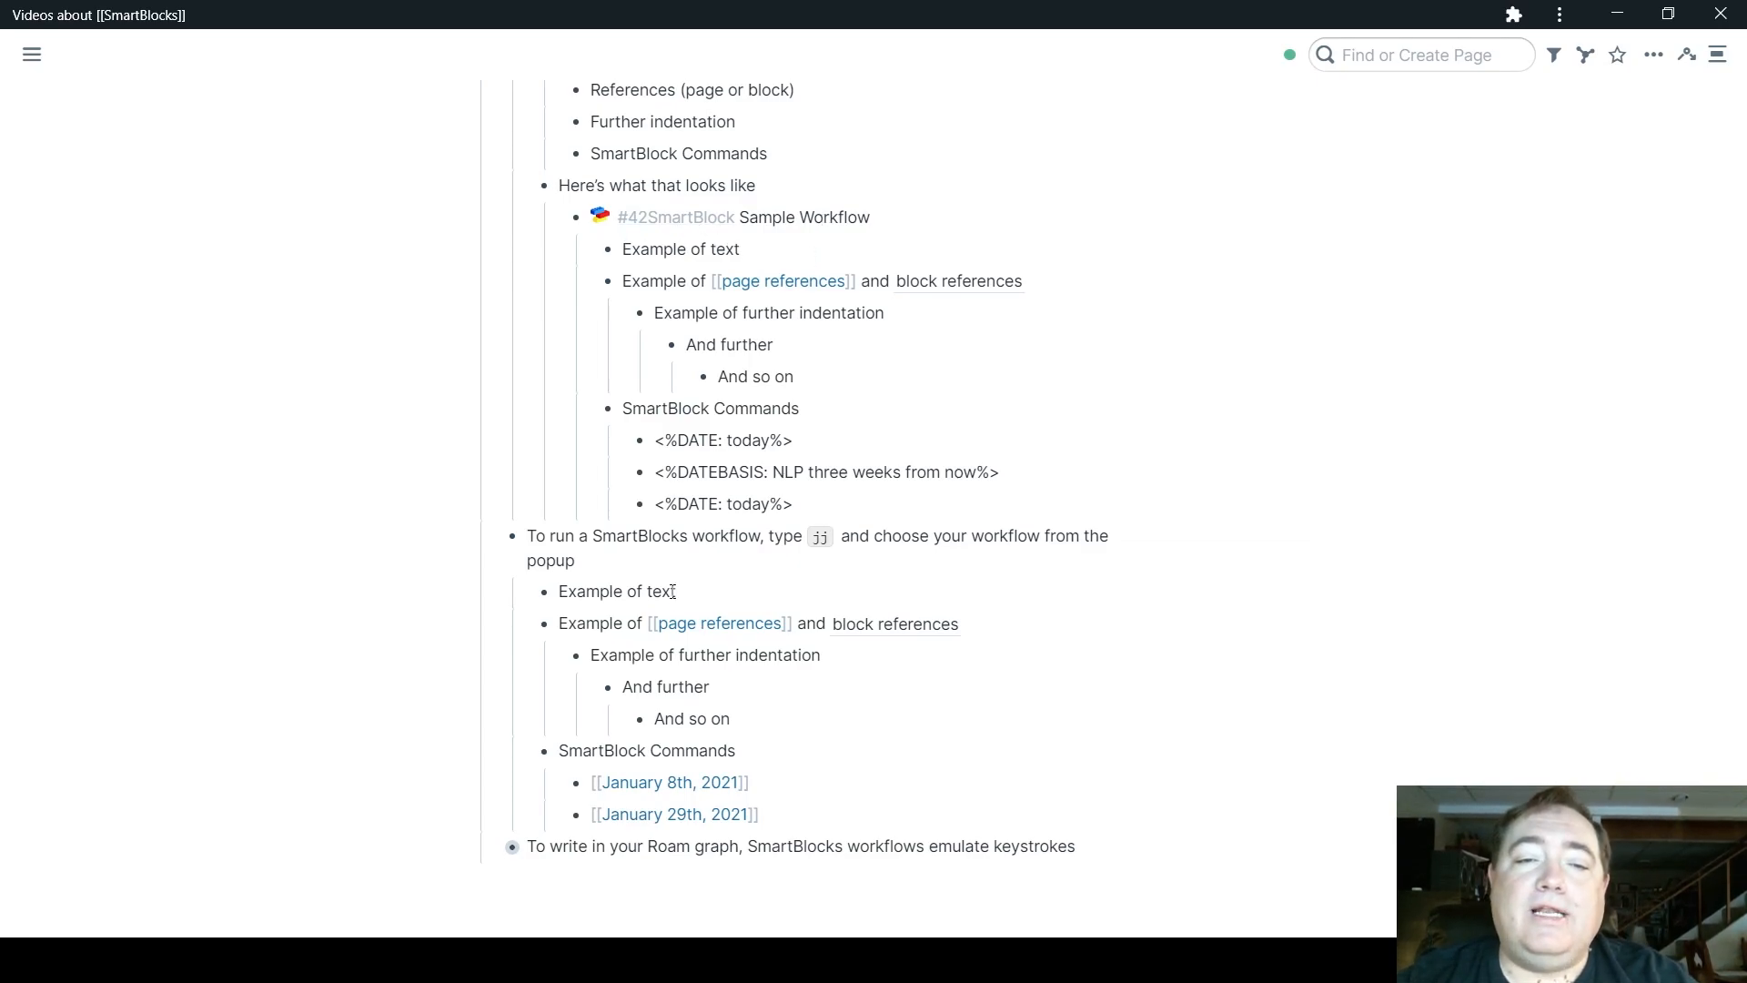
{"action": "mouse_move", "coordinate": [790, 790]}
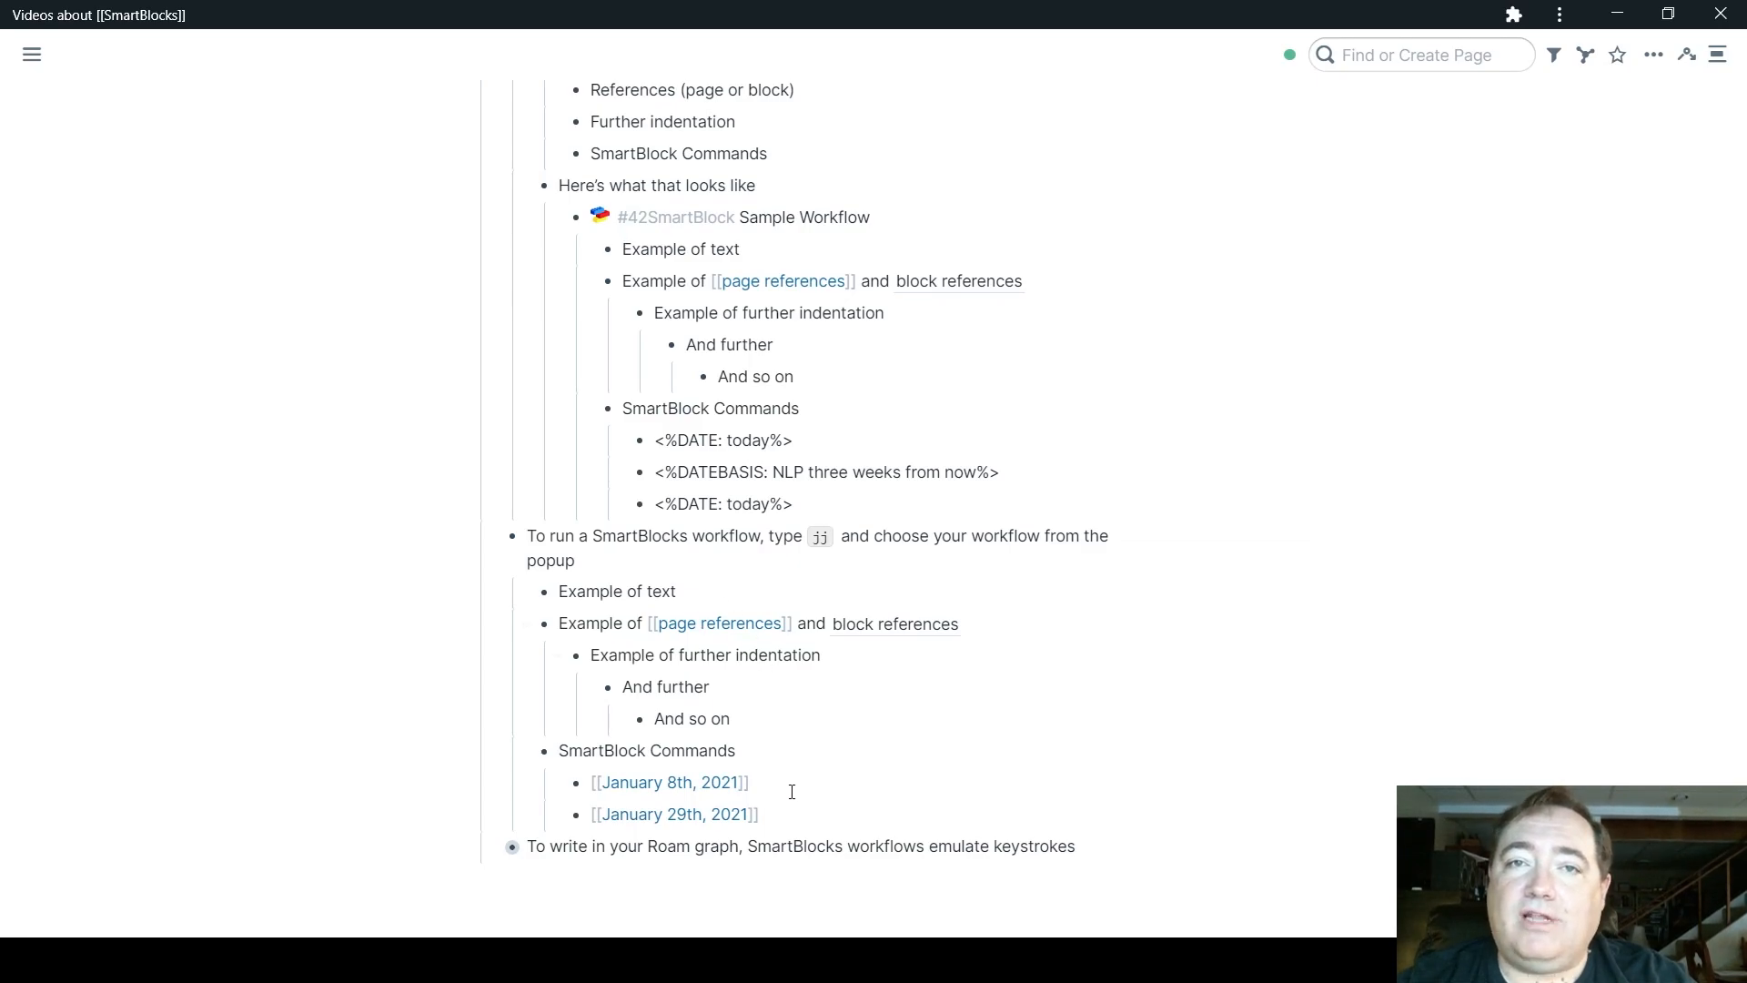
{"action": "scroll", "scroll_direction": "down", "scroll_amount": 3}
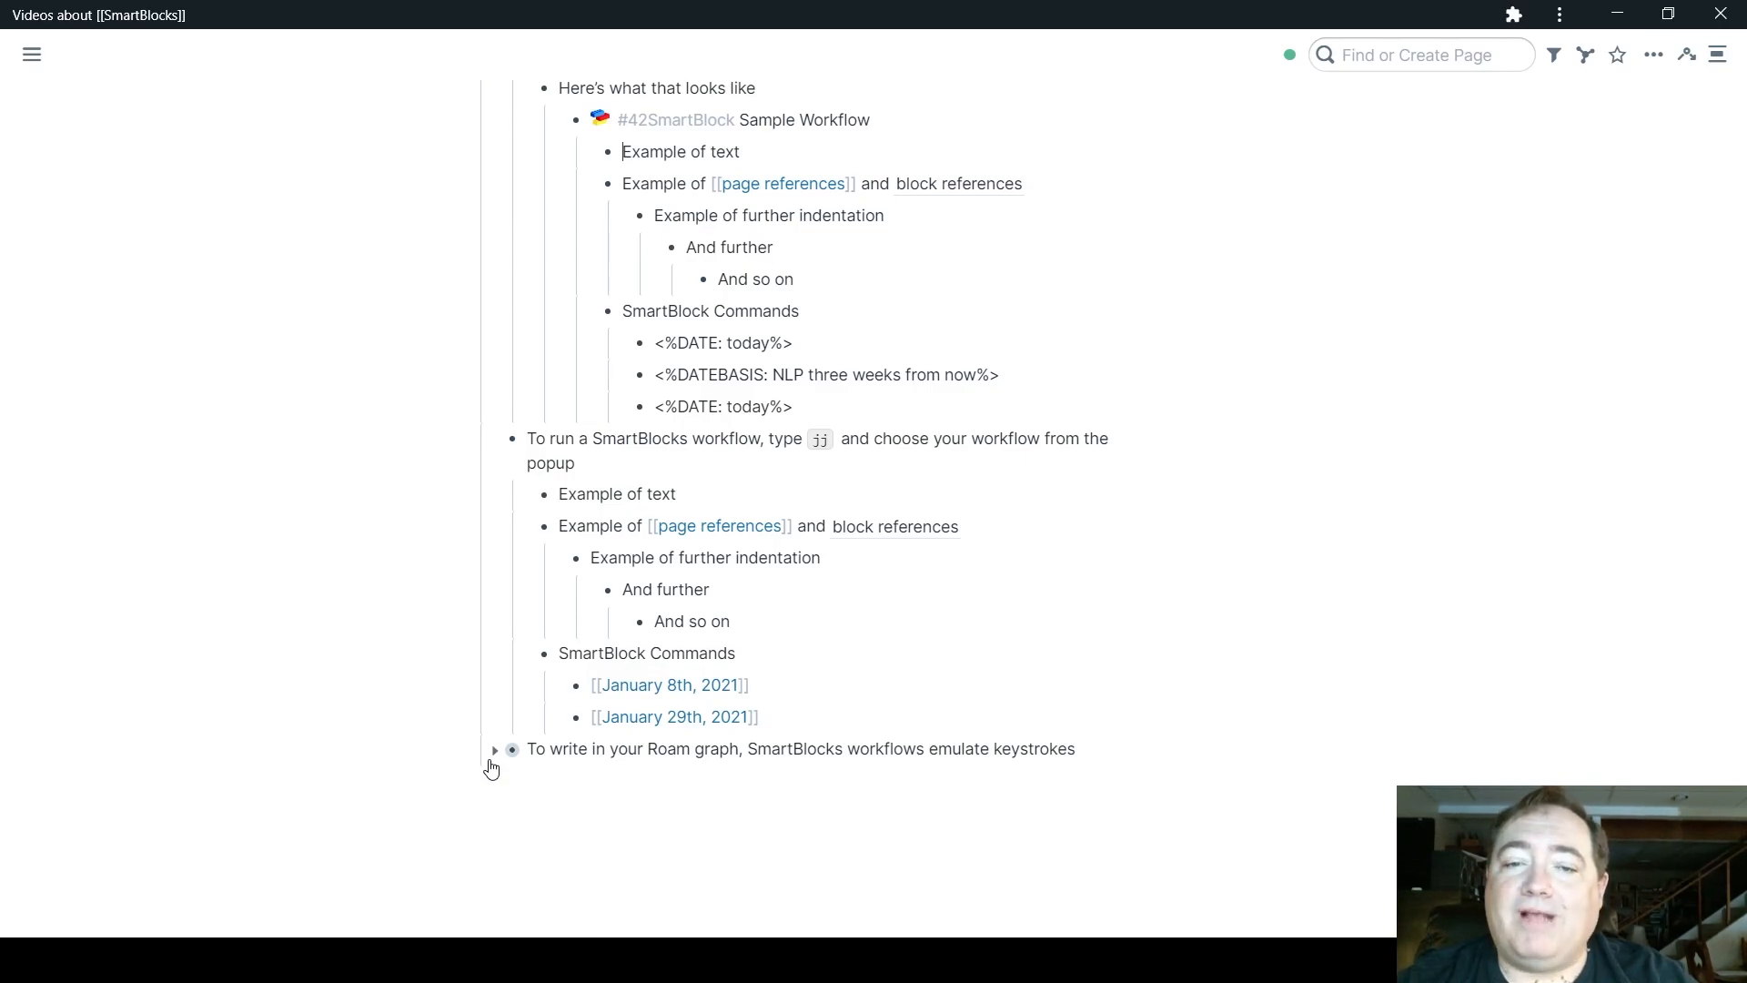
Expand the "To write in your Roam graph" keystroke-emulation note to show its warnings
{"action": "left_click", "coordinate": [495, 749]}
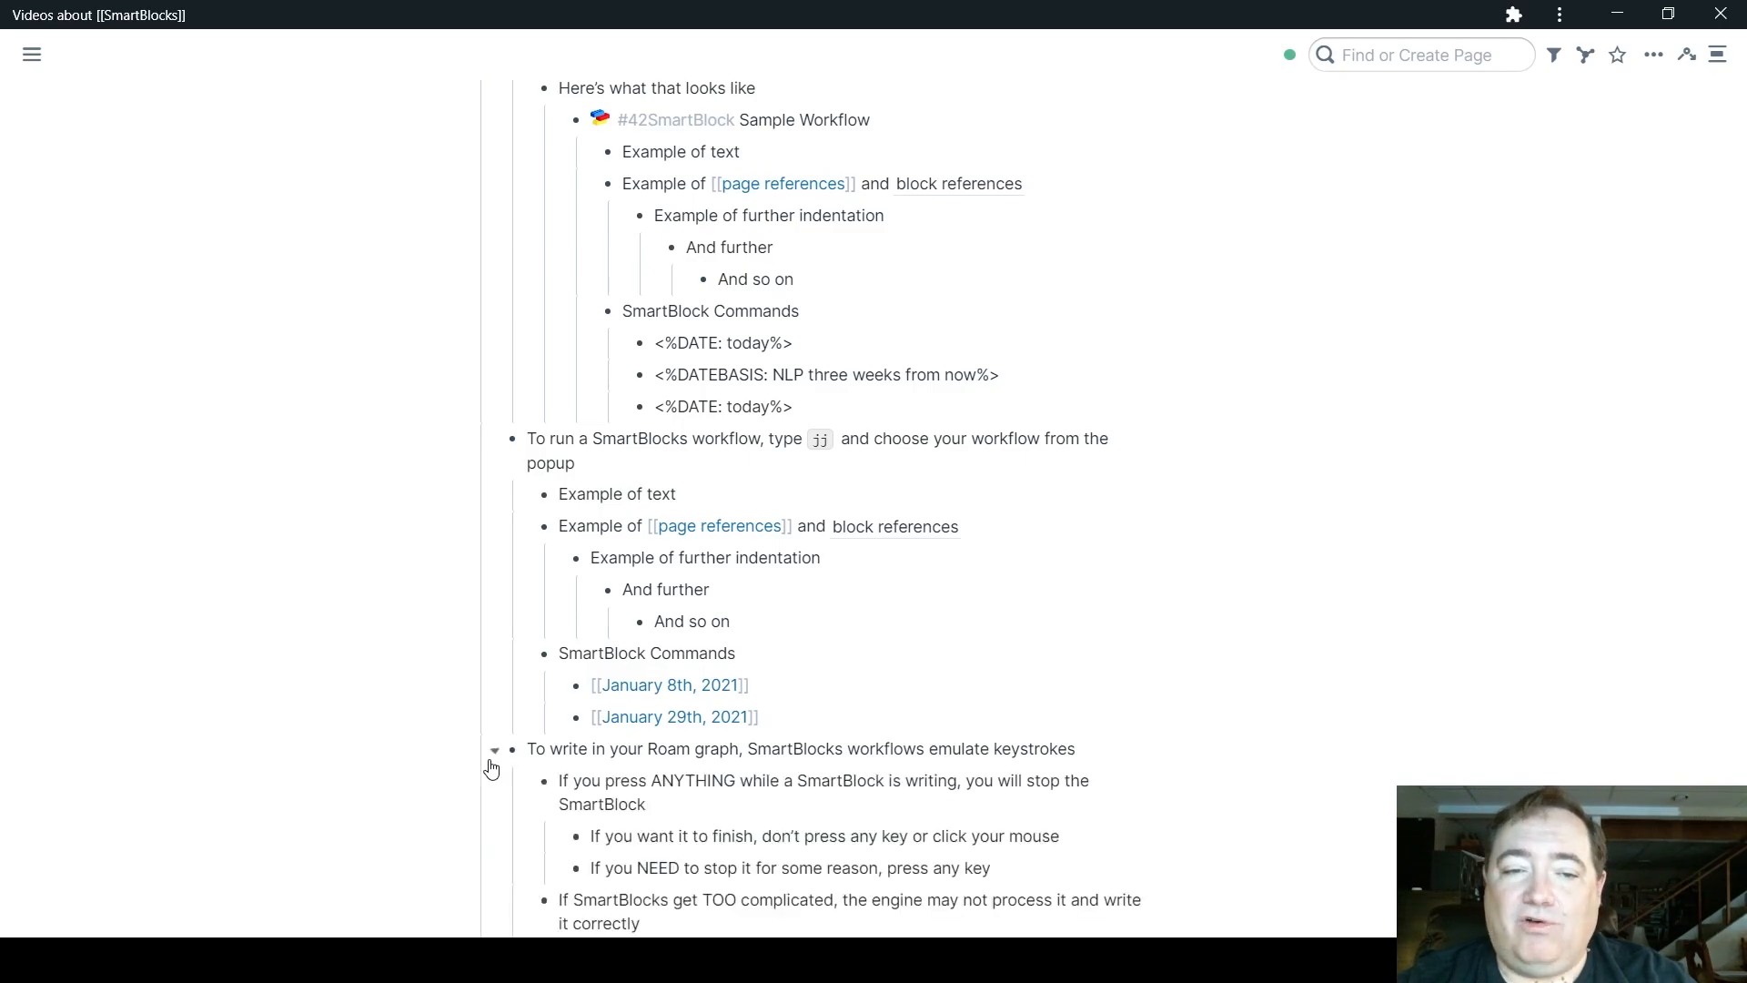
{"action": "scroll", "scroll_direction": "down", "scroll_amount": 3}
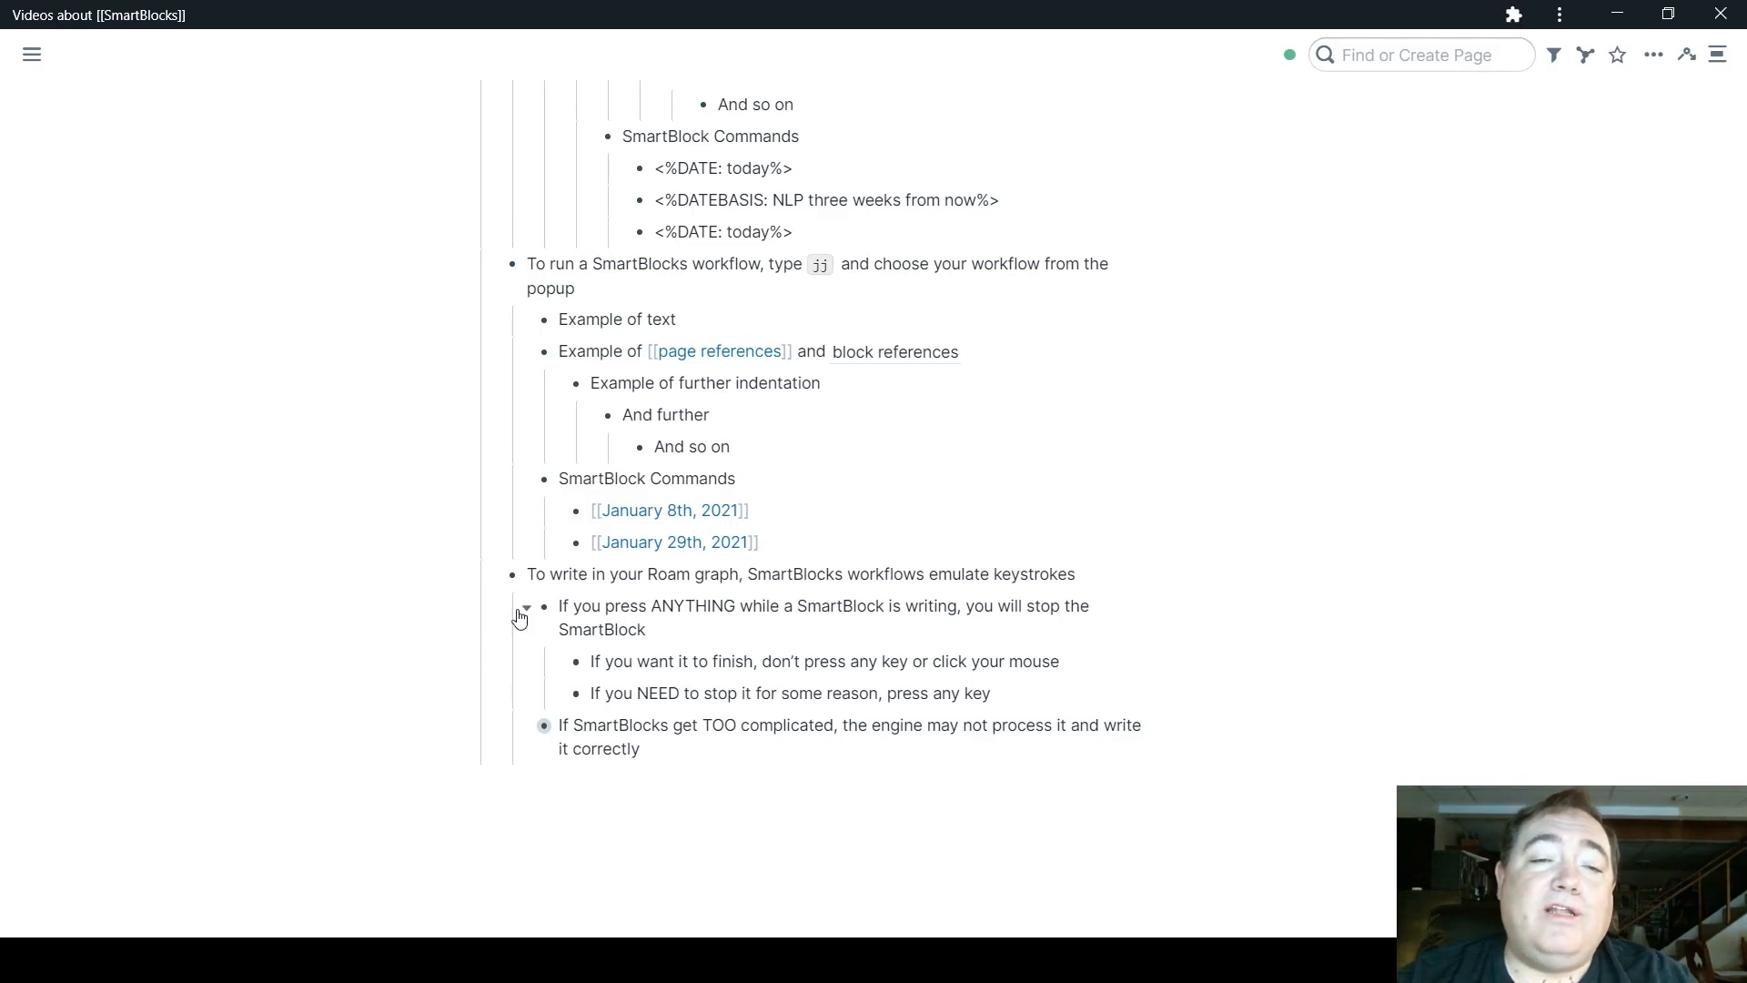
Collapse the stop-or-finish tips under "If you press ANYTHING while a SmartBlock is writing"
{"action": "left_click", "coordinate": [524, 607]}
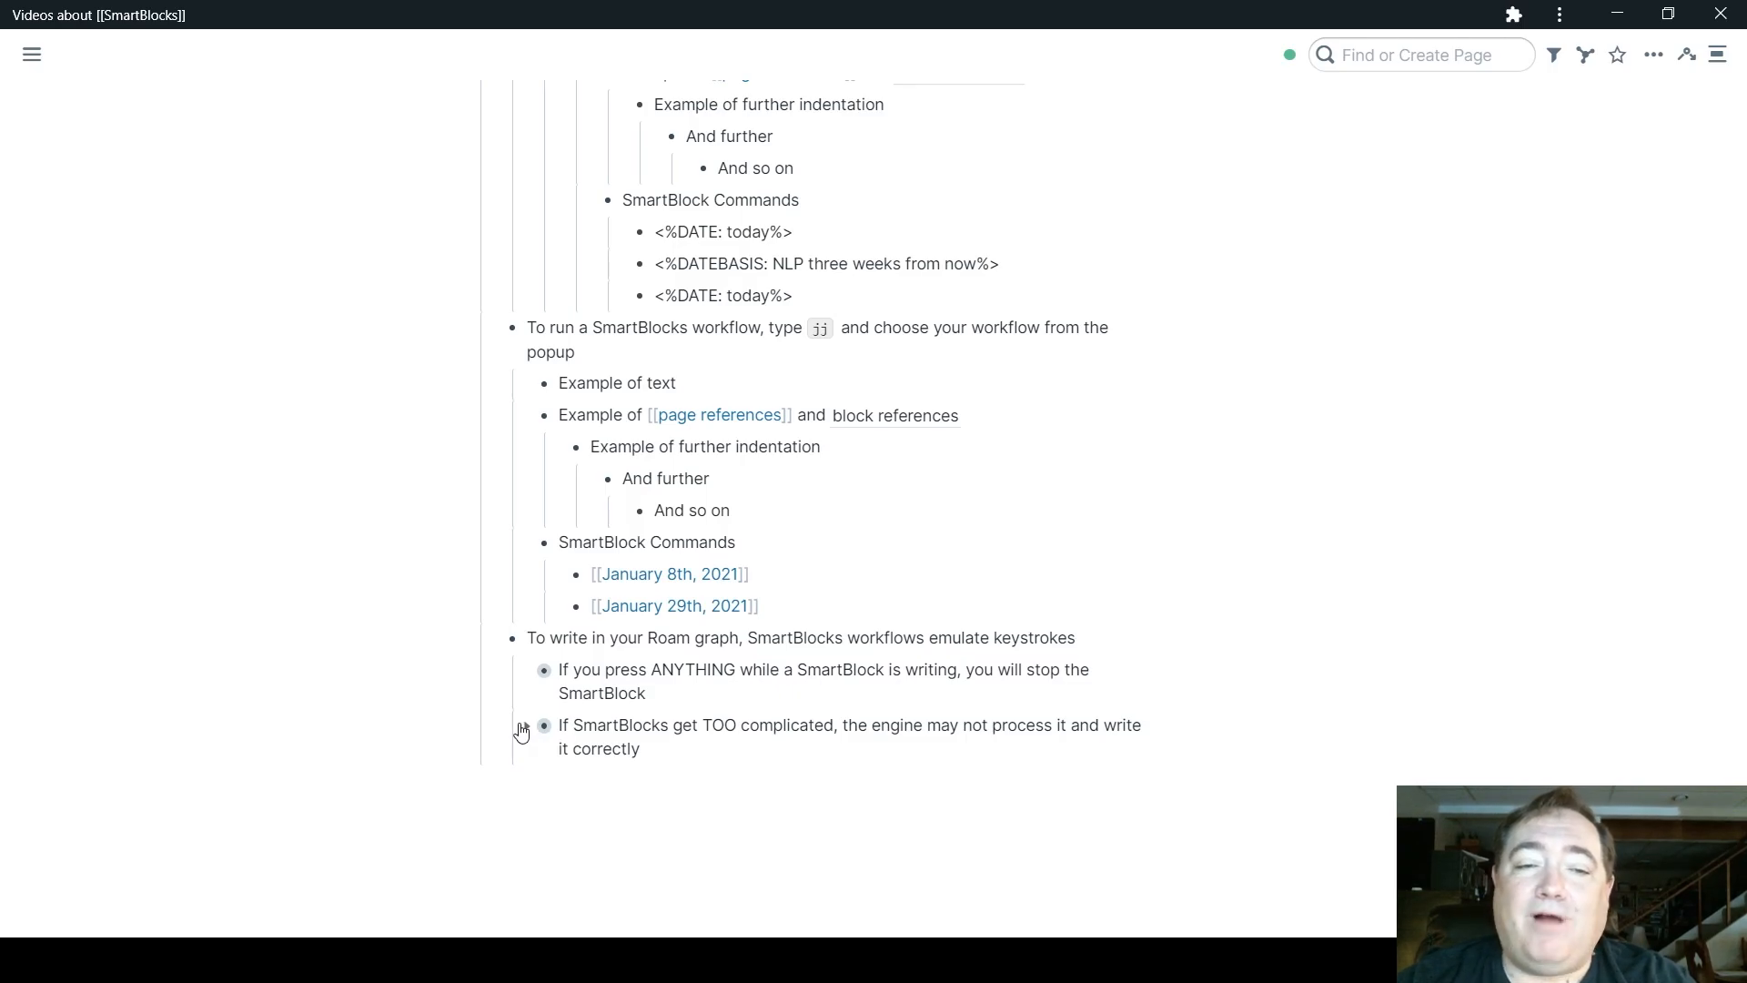
{"action": "scroll", "scroll_direction": "down", "scroll_amount": 3}
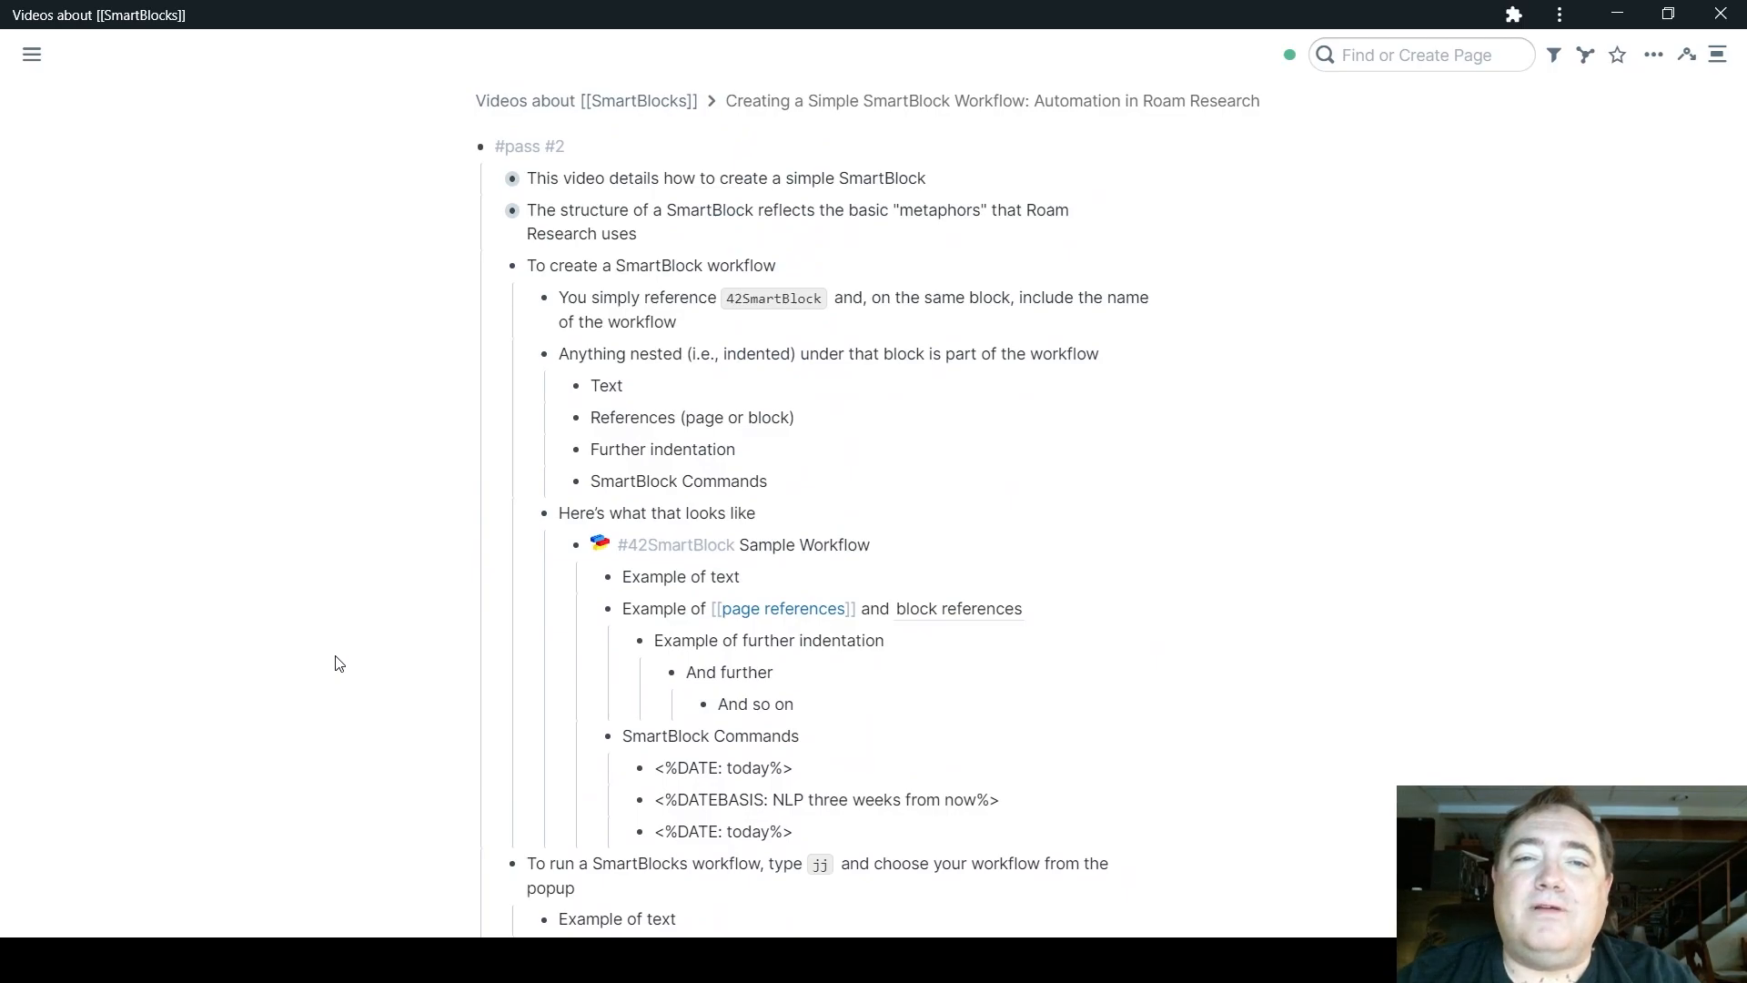
Scroll down to the "If SmartBlocks get TOO complicated" note and its three reassurance points
{"action": "scroll", "scroll_direction": "down", "scroll_amount": 3}
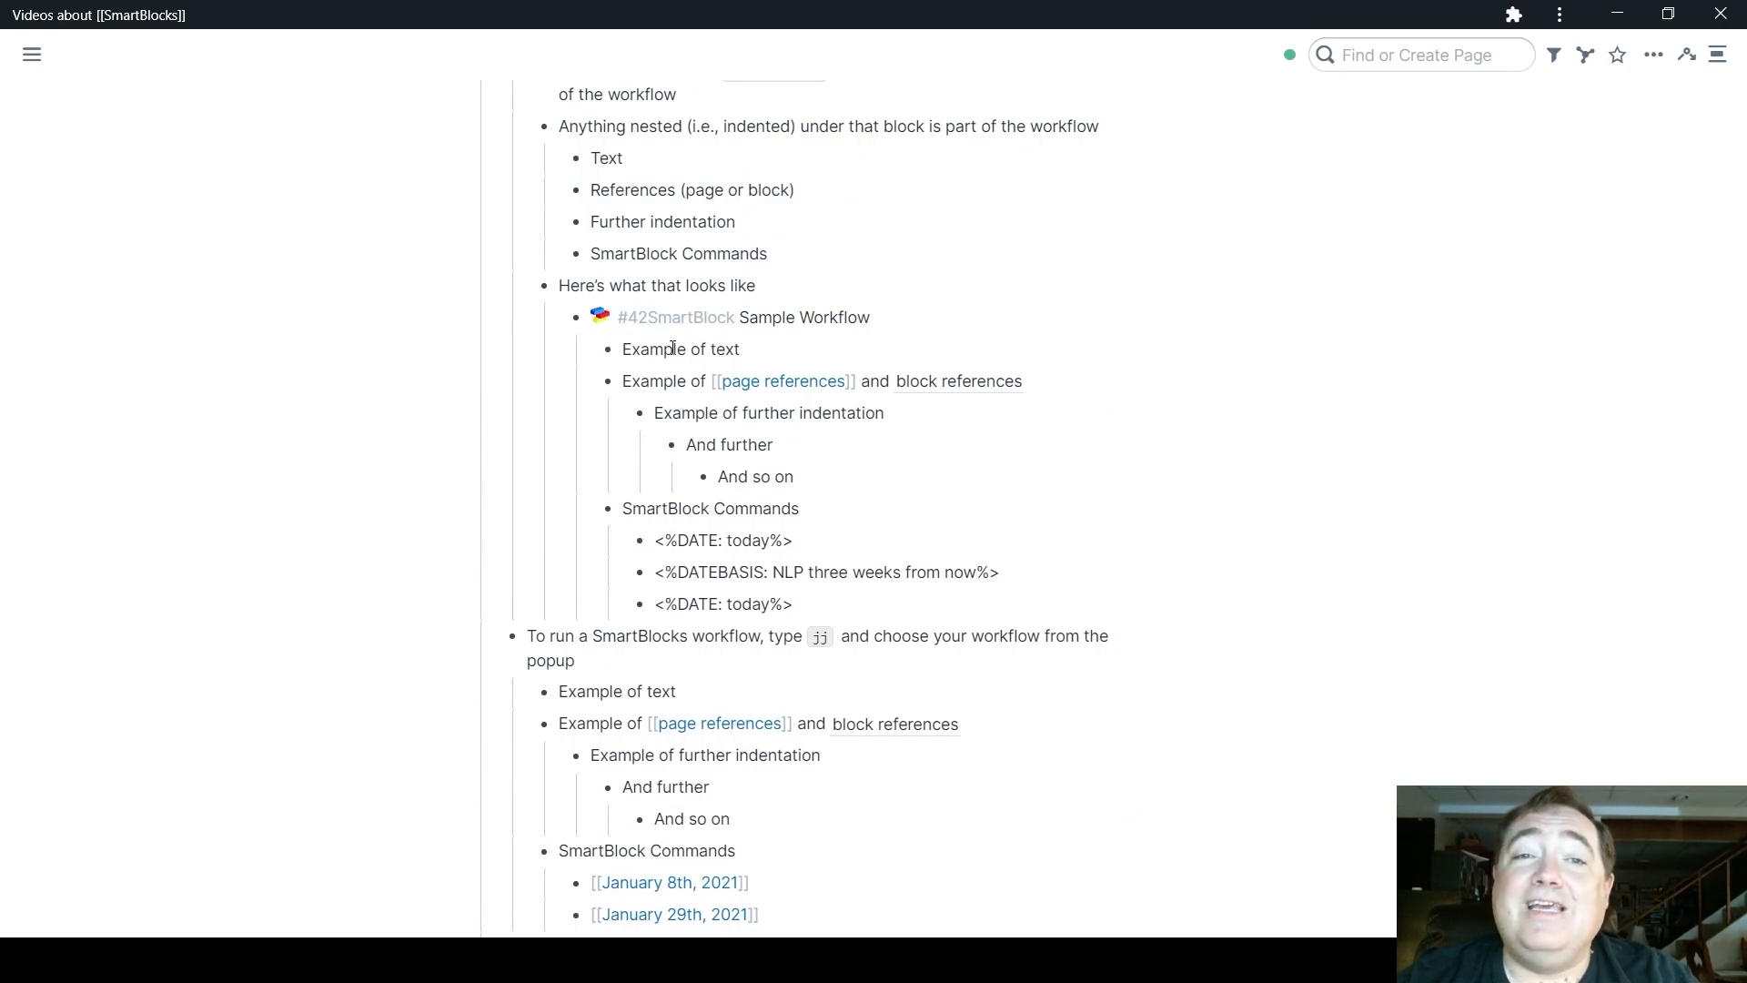
{"action": "mouse_move", "coordinate": [848, 577]}
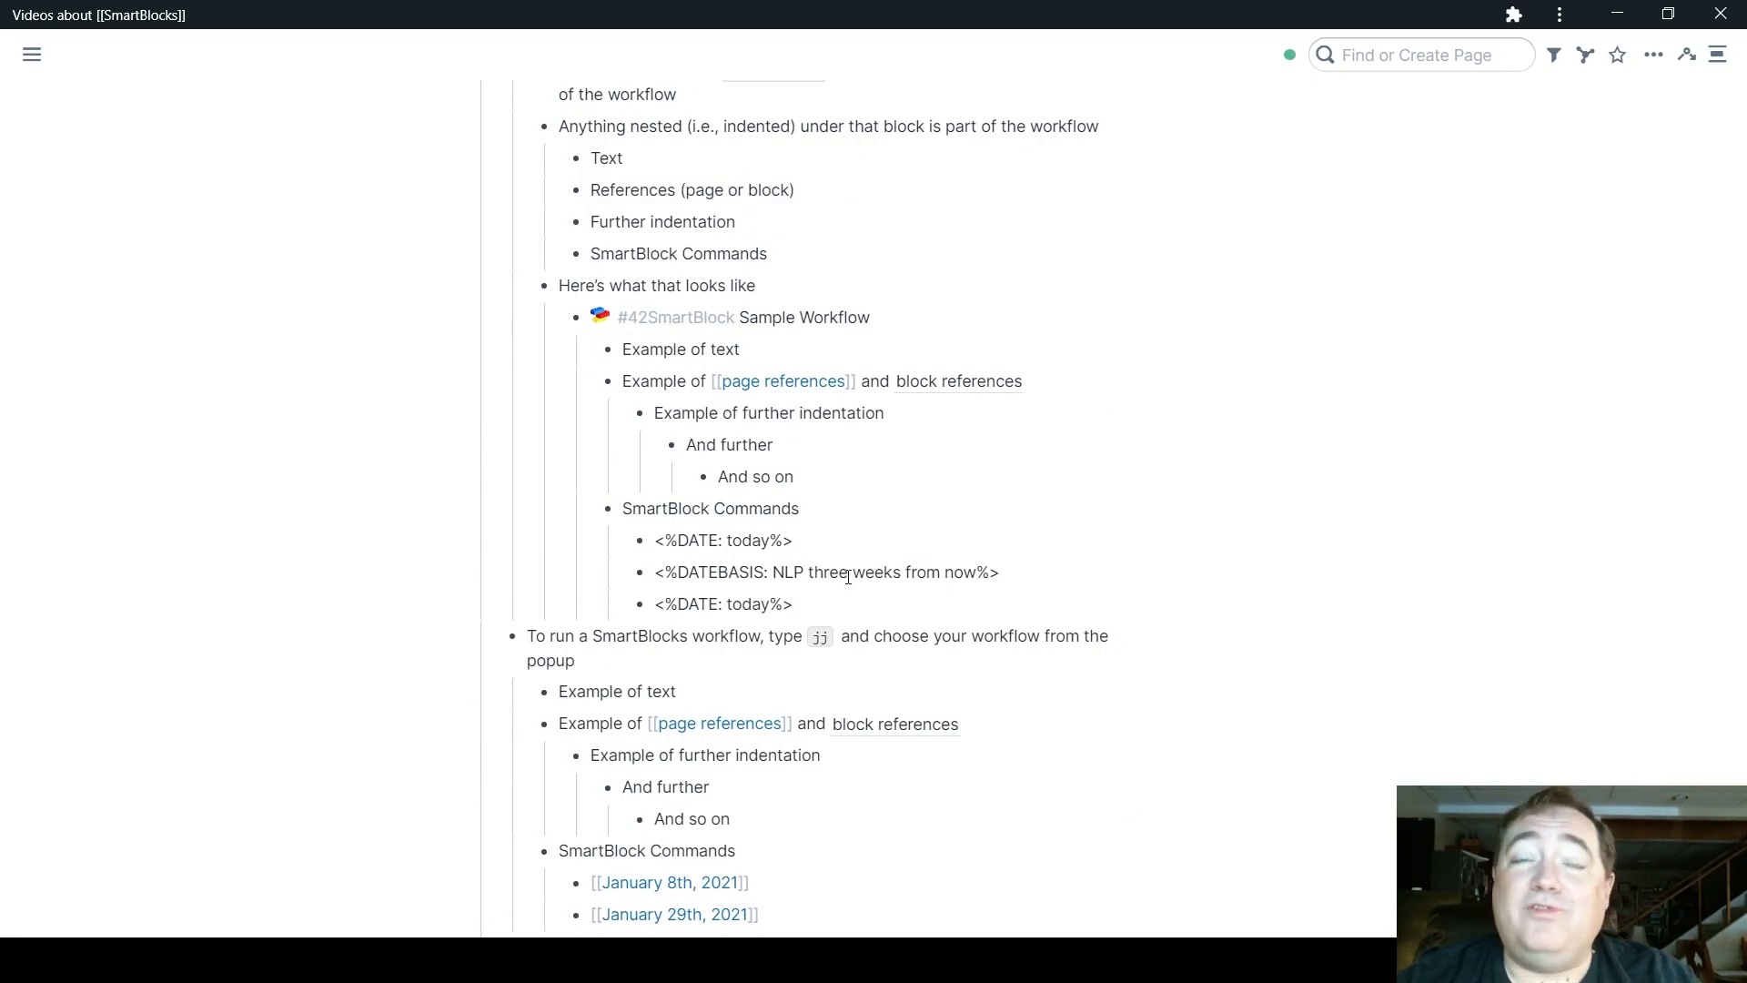
{"action": "mouse_move", "coordinate": [412, 406]}
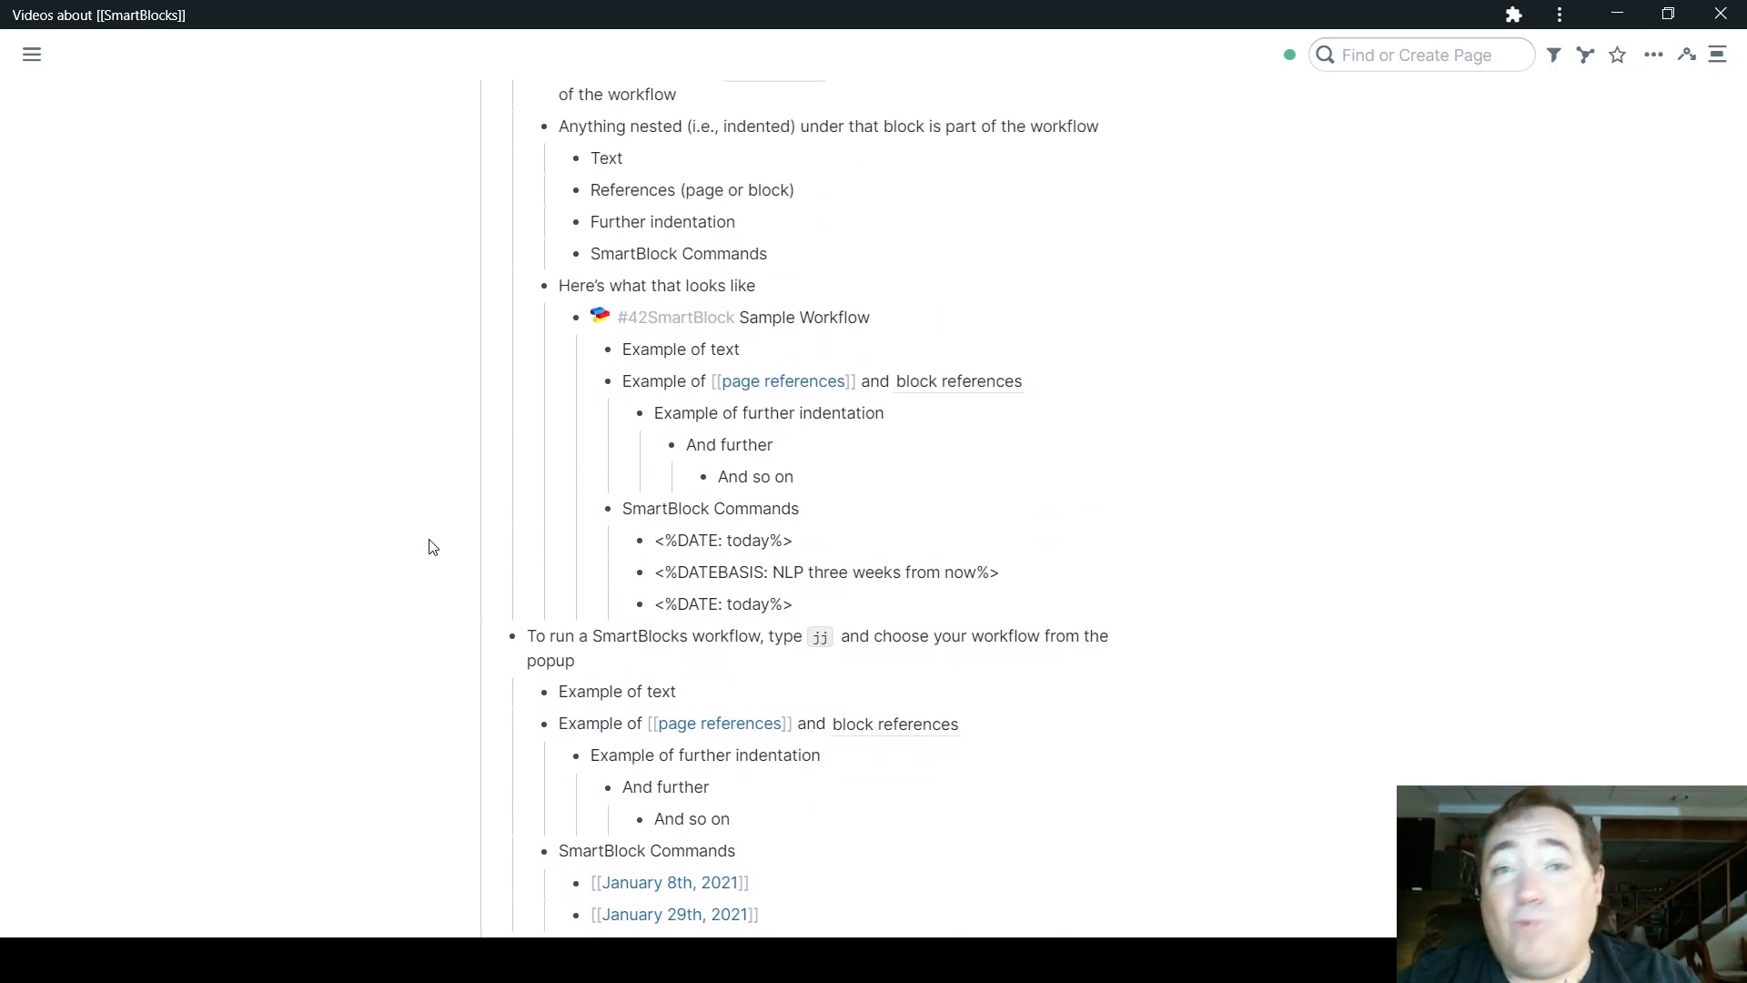
{"action": "scroll", "scroll_direction": "down", "scroll_amount": 3}
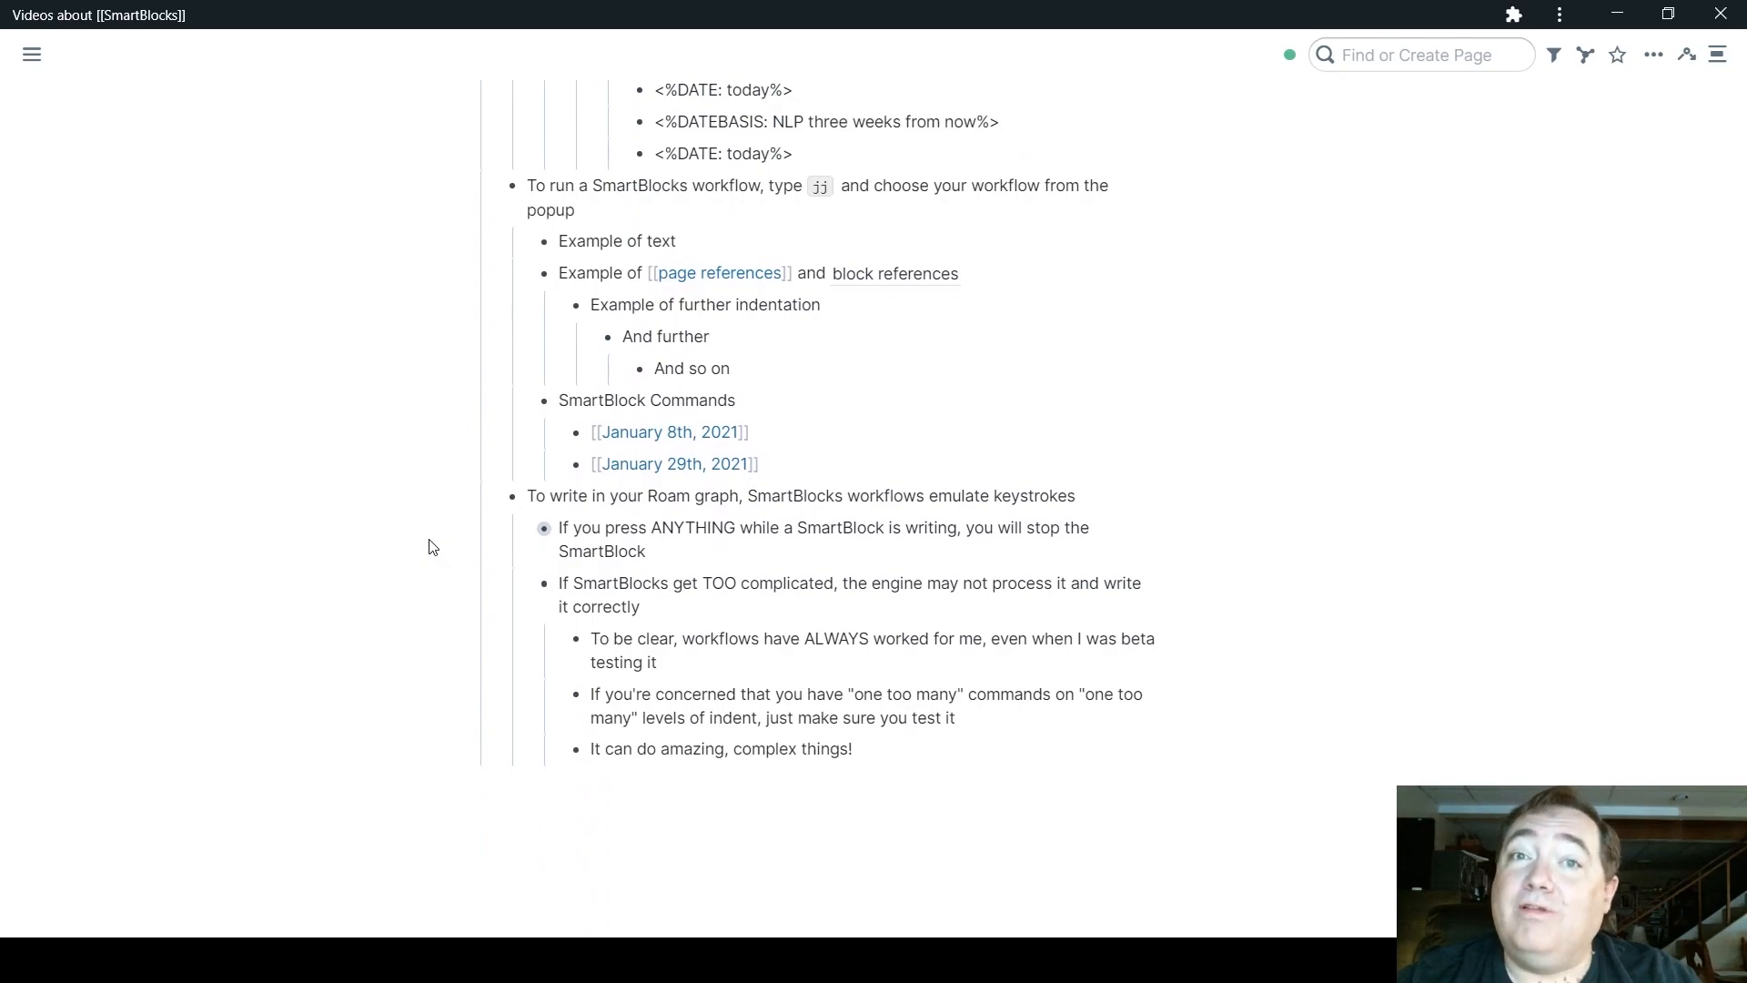